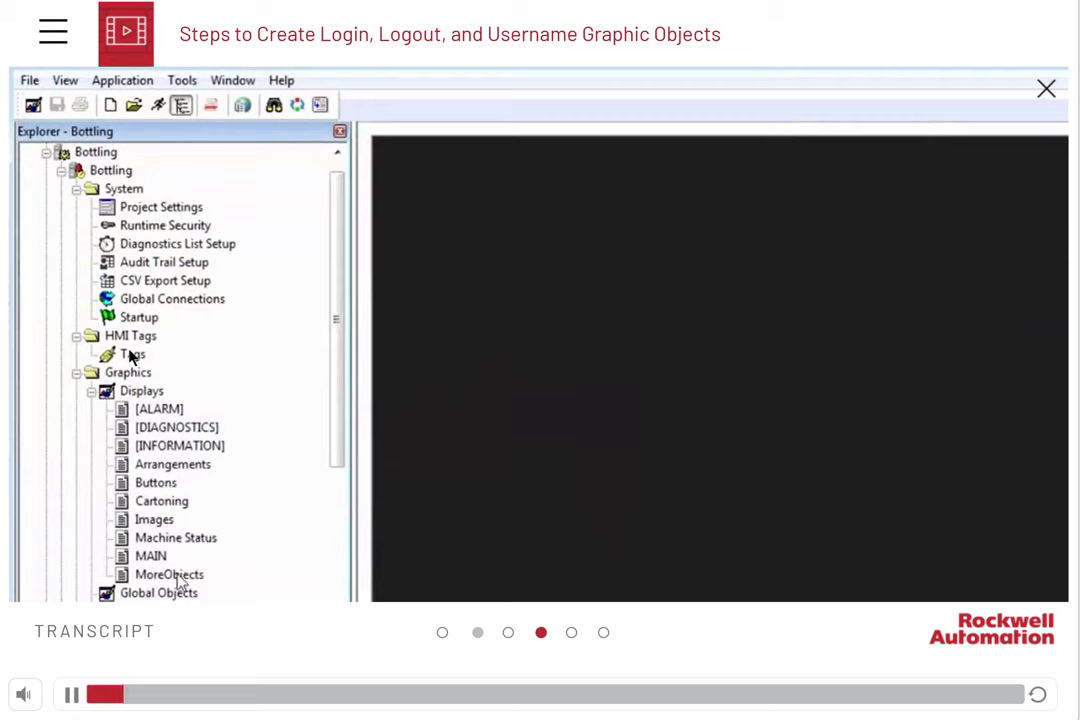
pyautogui.moveTo(146, 518)
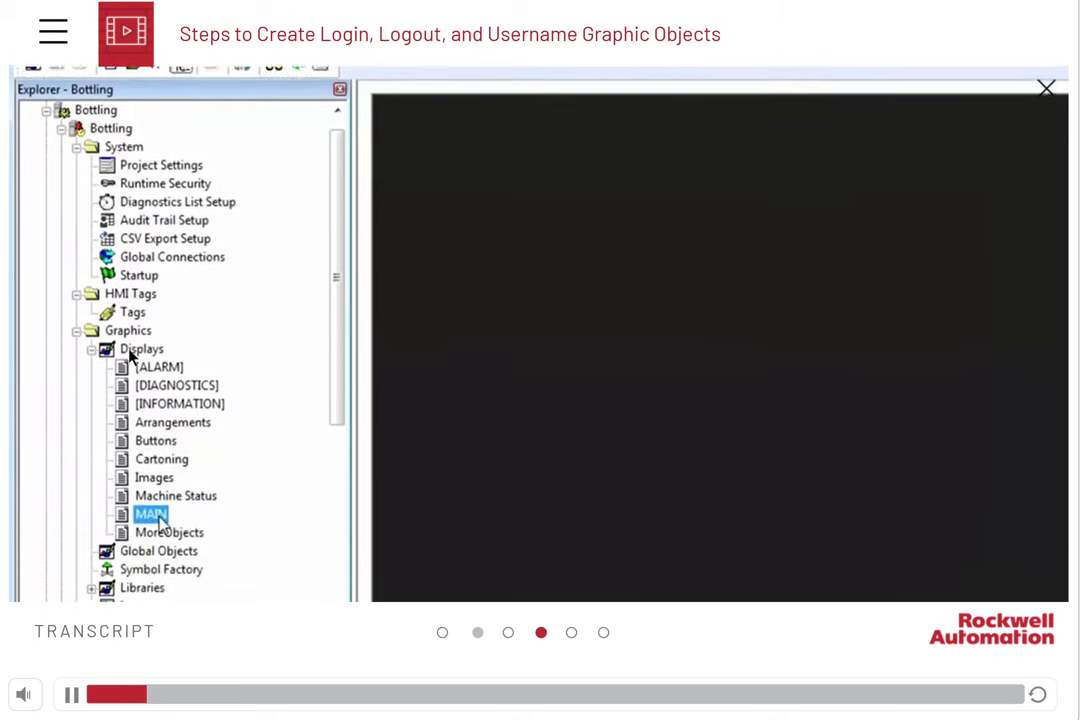
# Open MAIN, keep its Display Settings security code at *, confirm, and close it.
pyautogui.doubleClick(150, 513)
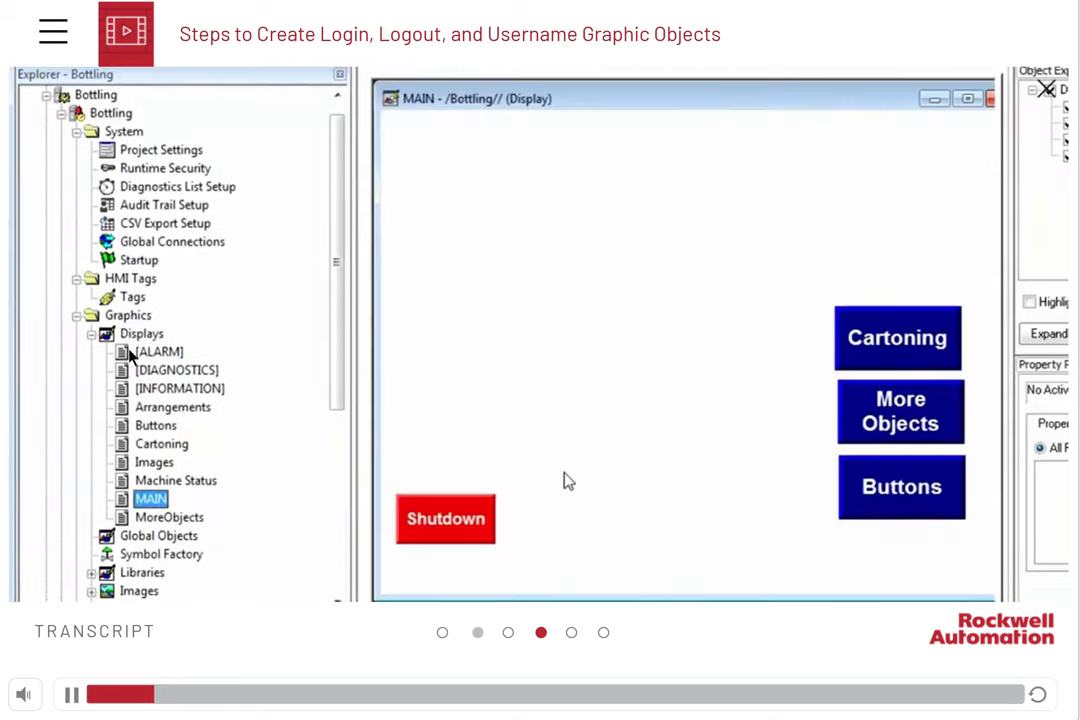
pyautogui.moveTo(758, 387)
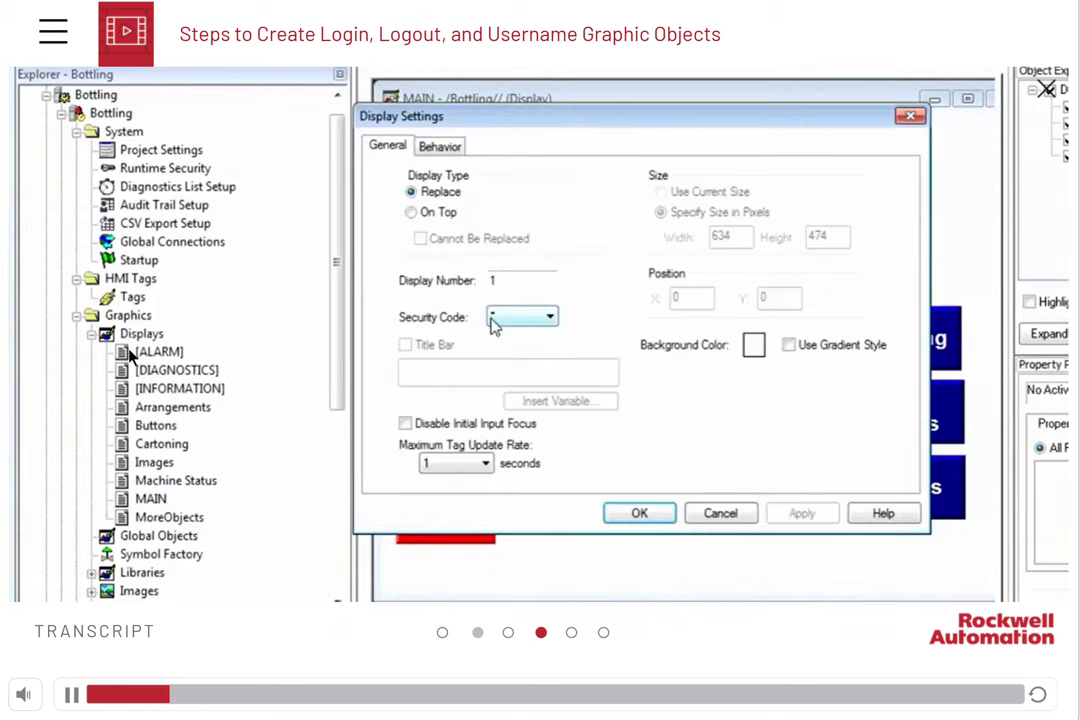
pyautogui.click(552, 316)
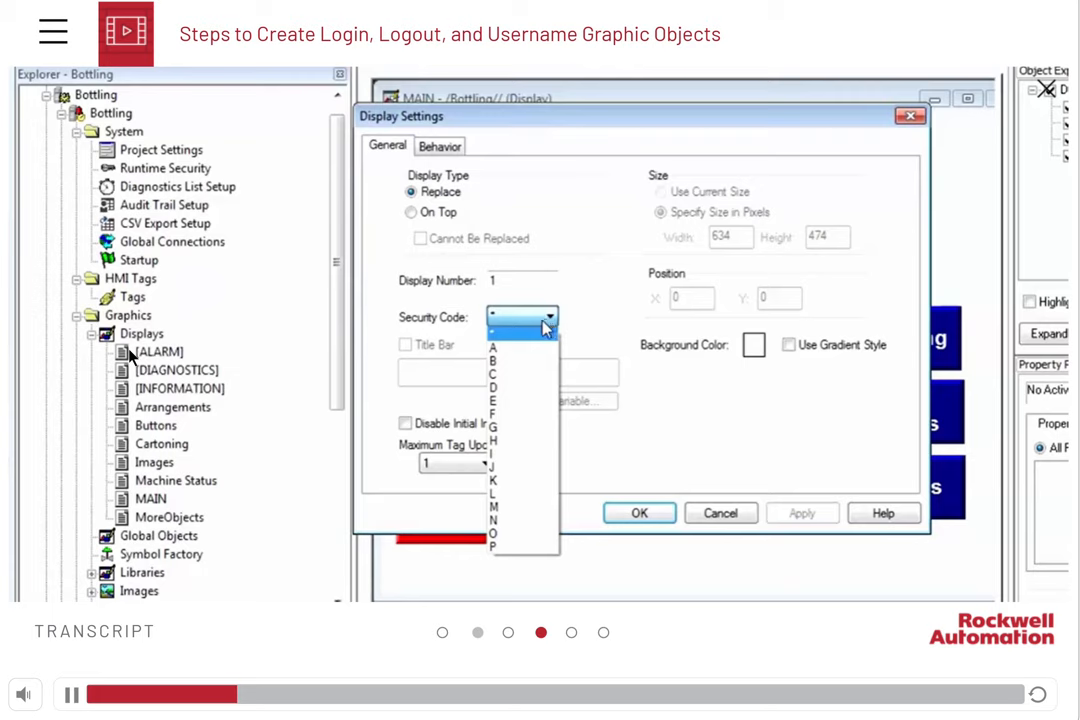
pyautogui.moveTo(523, 340)
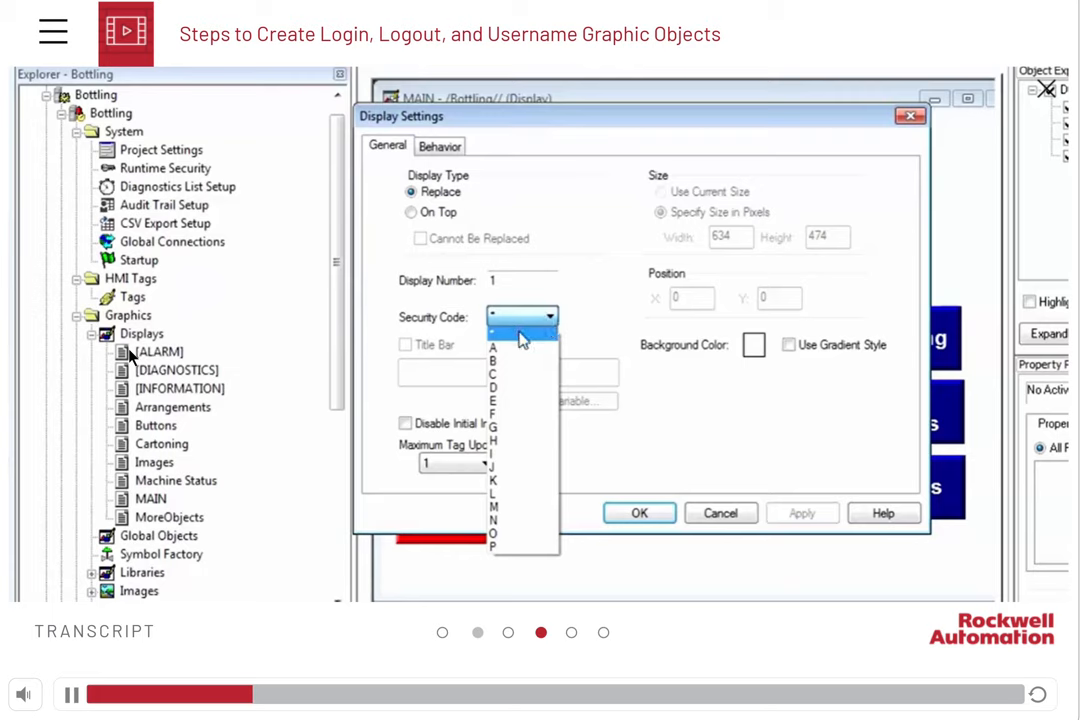
pyautogui.click(520, 330)
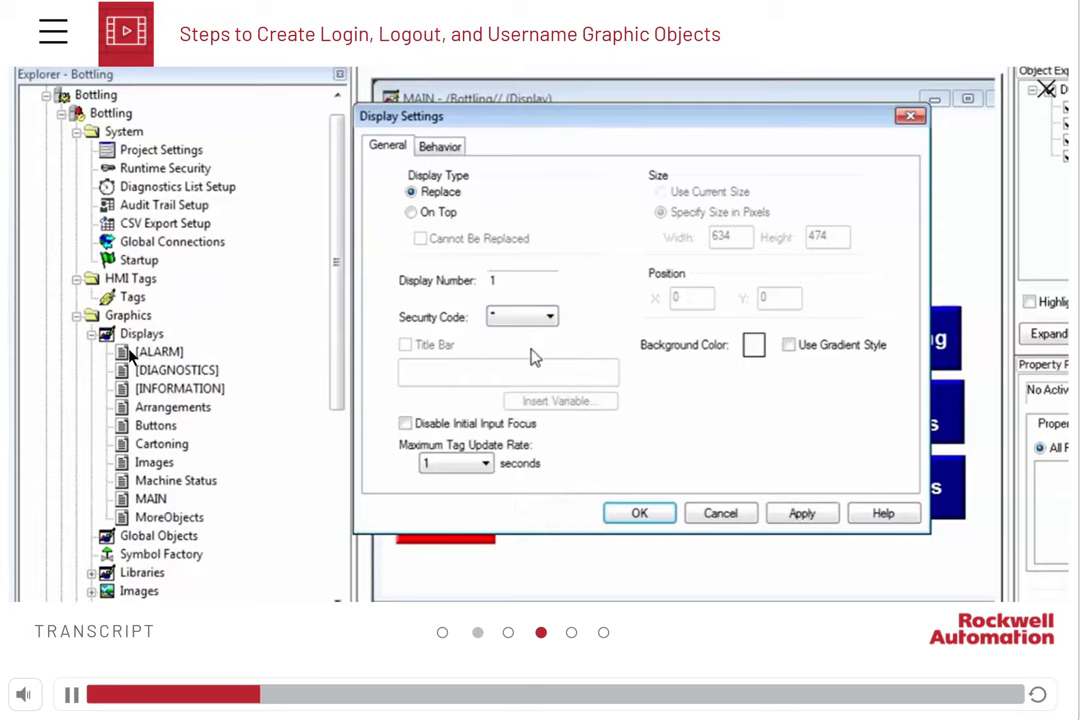
pyautogui.click(639, 513)
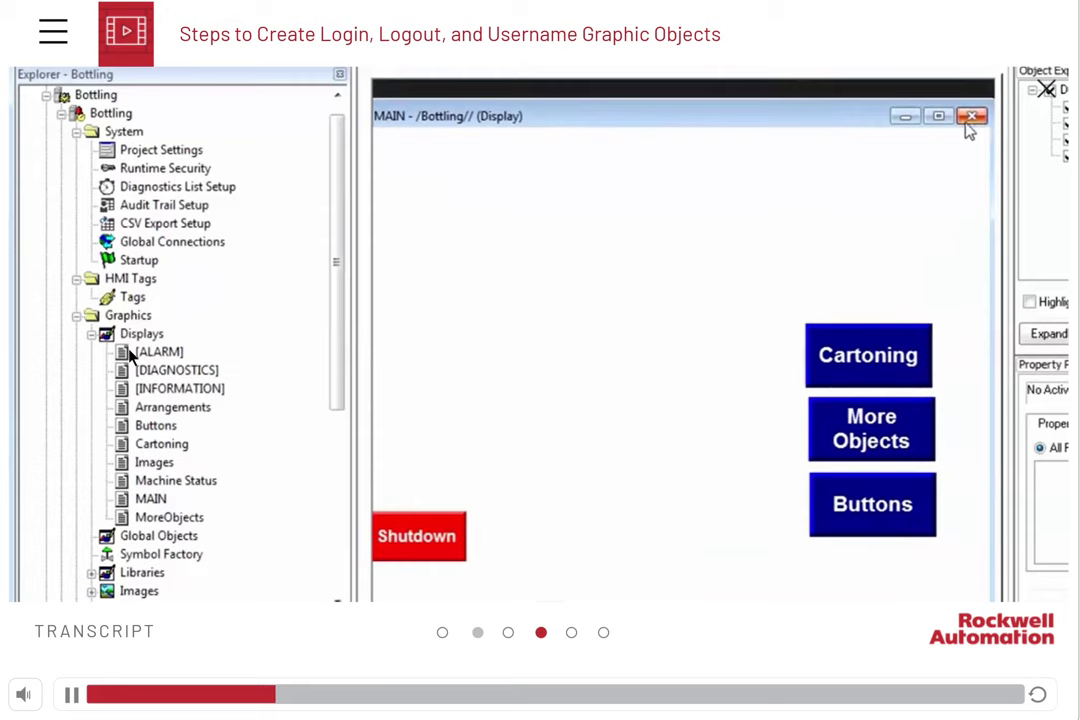
pyautogui.click(971, 116)
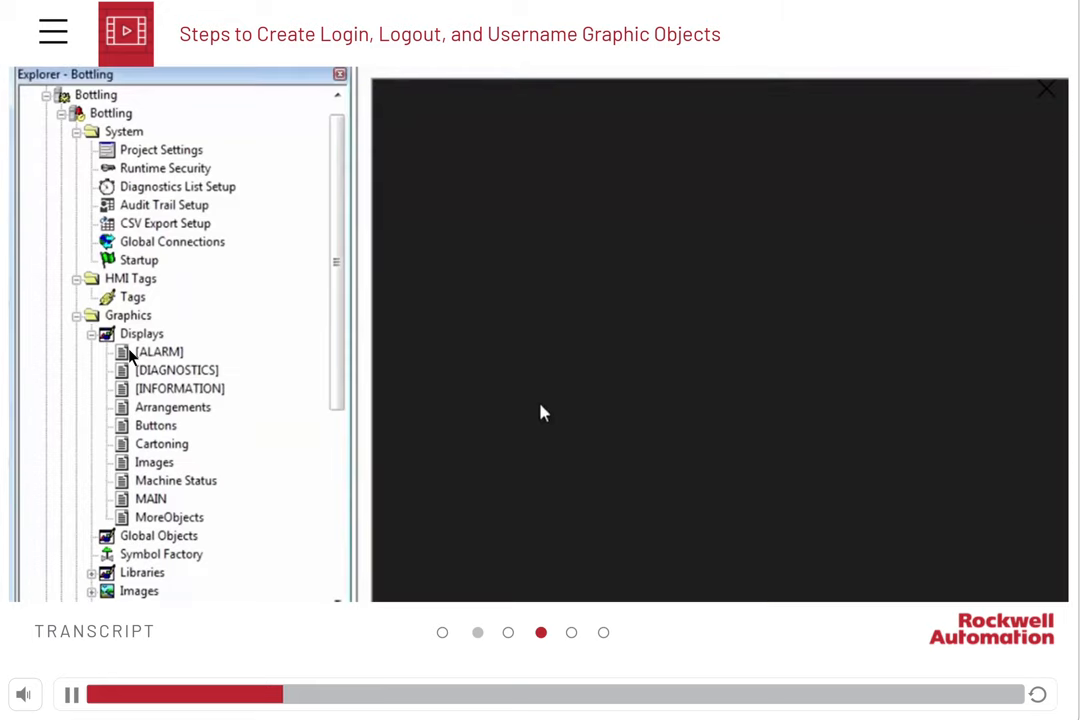
pyautogui.moveTo(167, 497)
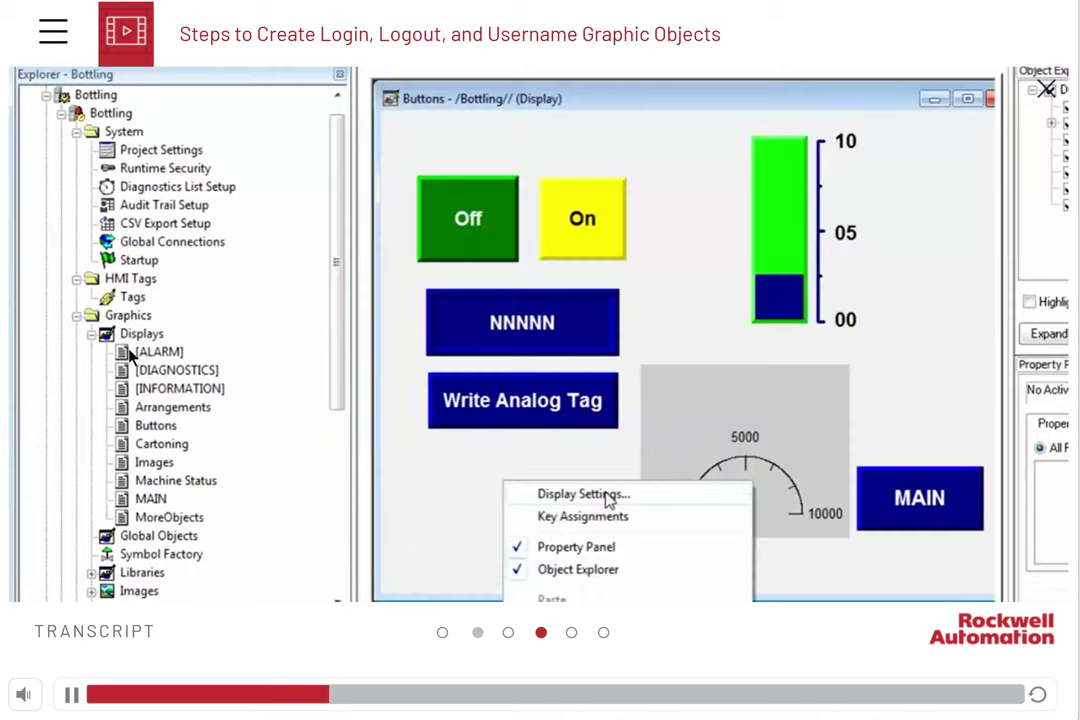
# Set the Buttons display's security code to C in Display Settings and confirm.
pyautogui.click(584, 493)
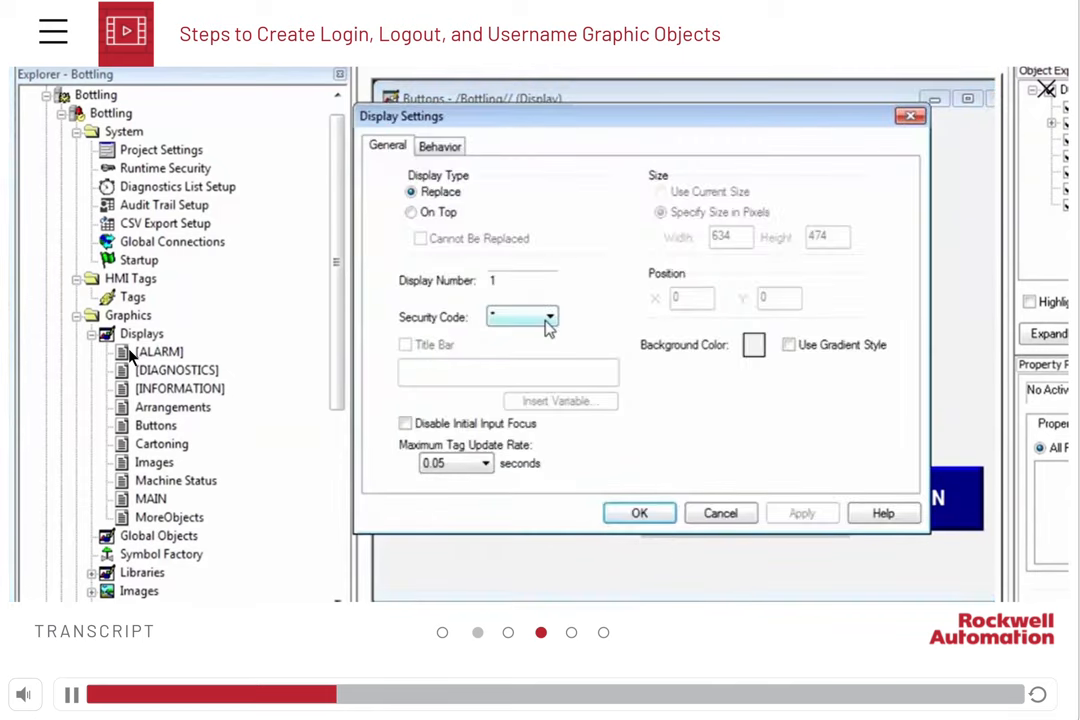
pyautogui.click(548, 316)
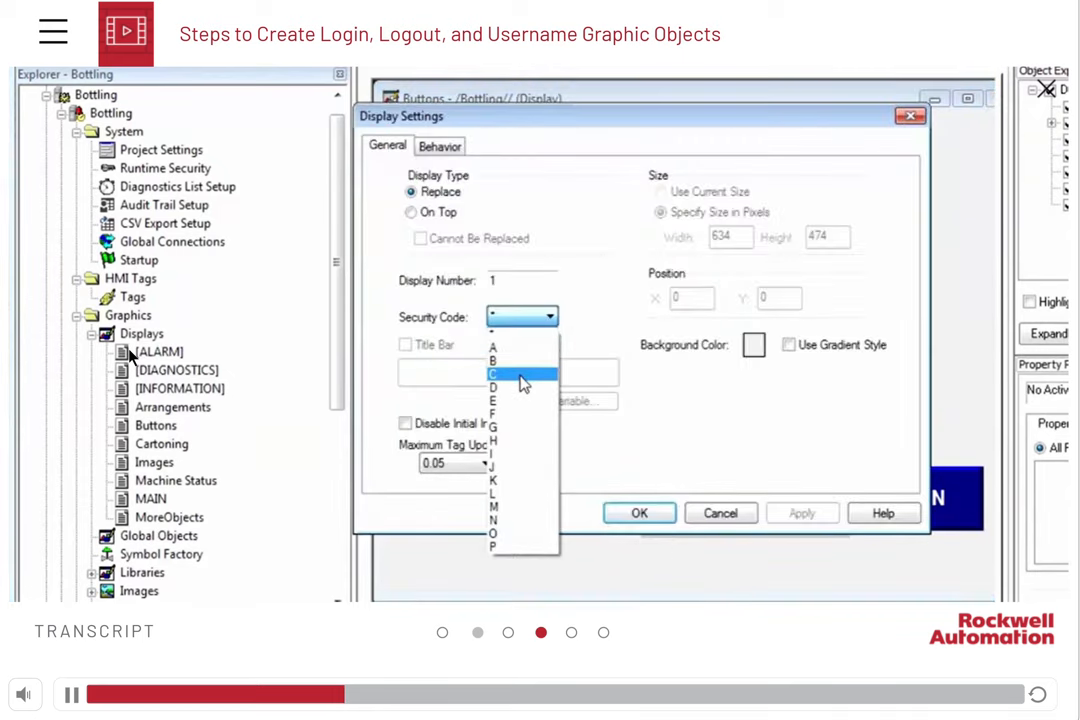
pyautogui.click(520, 373)
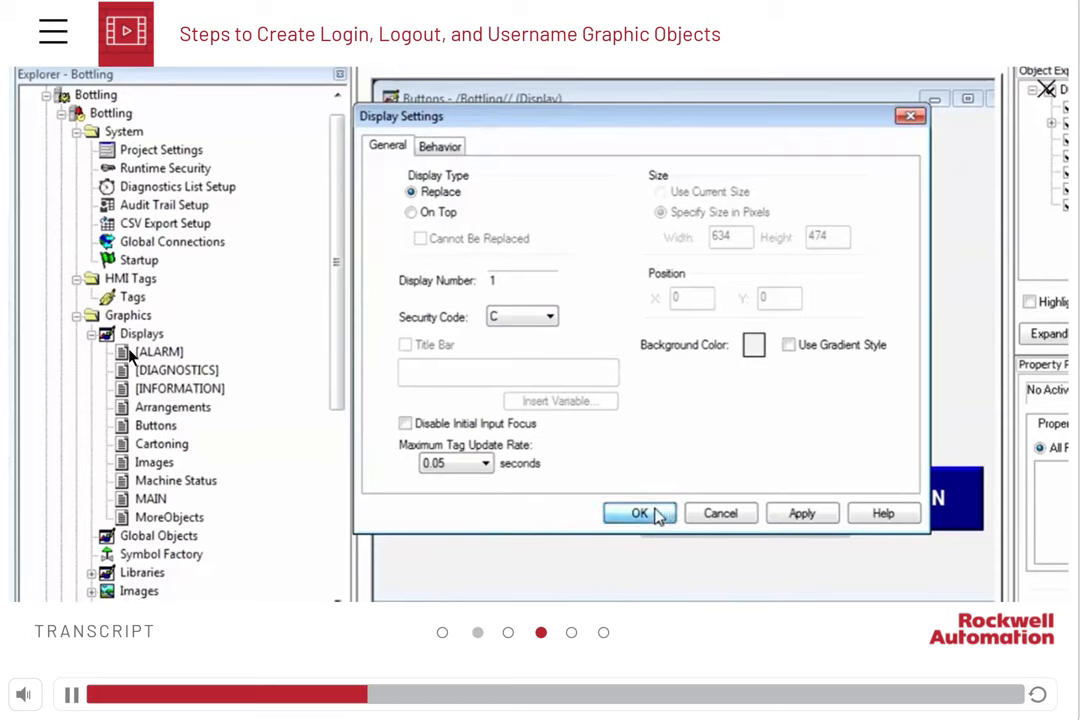
pyautogui.click(640, 513)
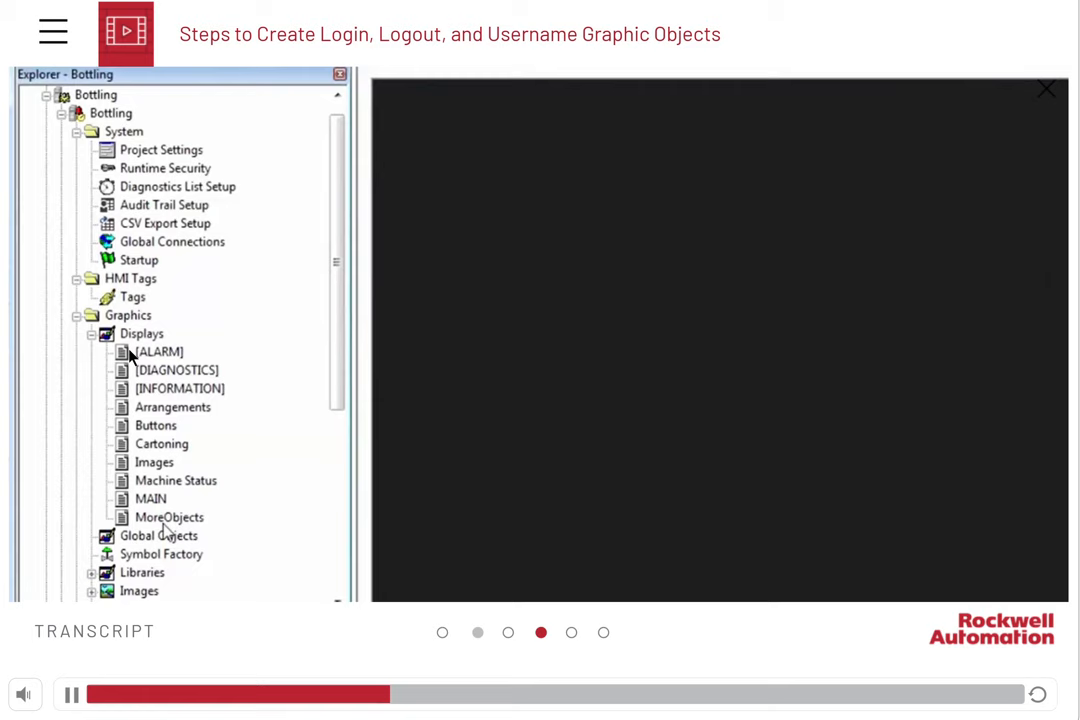
# Open MoreObjects, set its security code to B, confirm, and close the display.
pyautogui.click(169, 517)
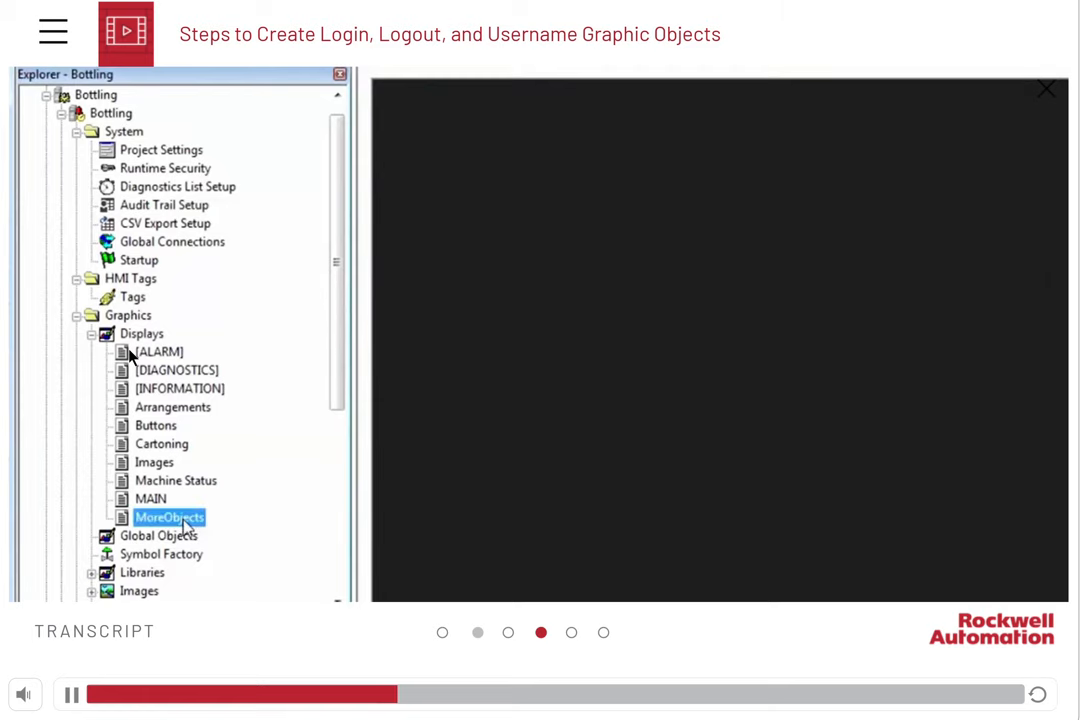
pyautogui.doubleClick(168, 517)
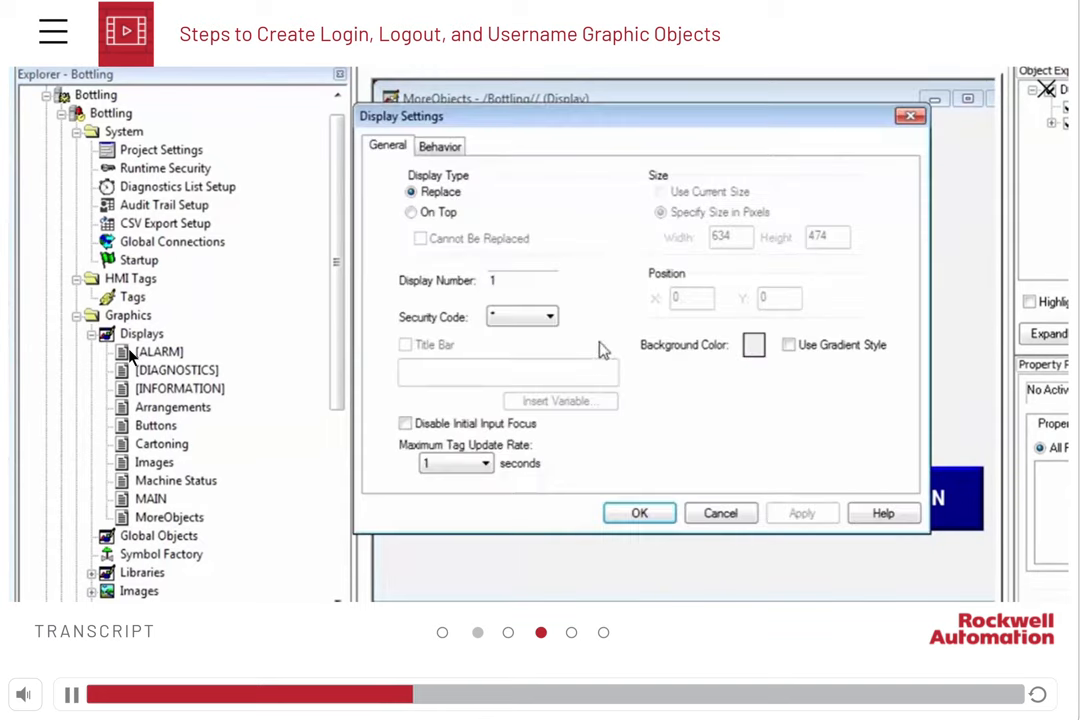
pyautogui.click(548, 316)
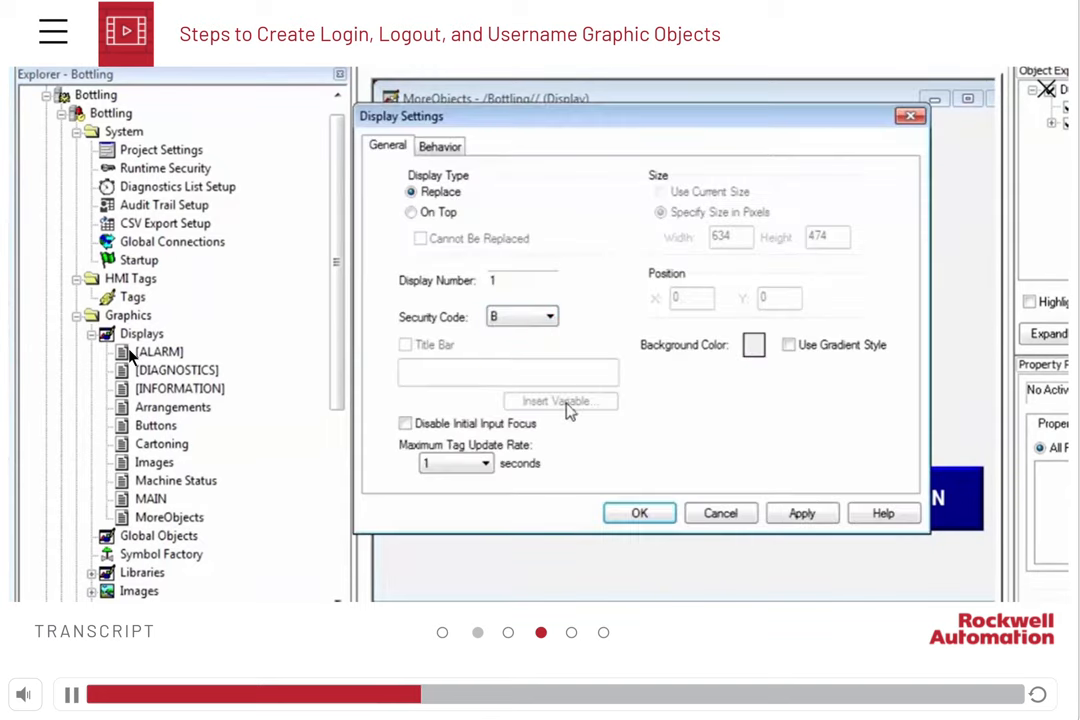
pyautogui.click(639, 513)
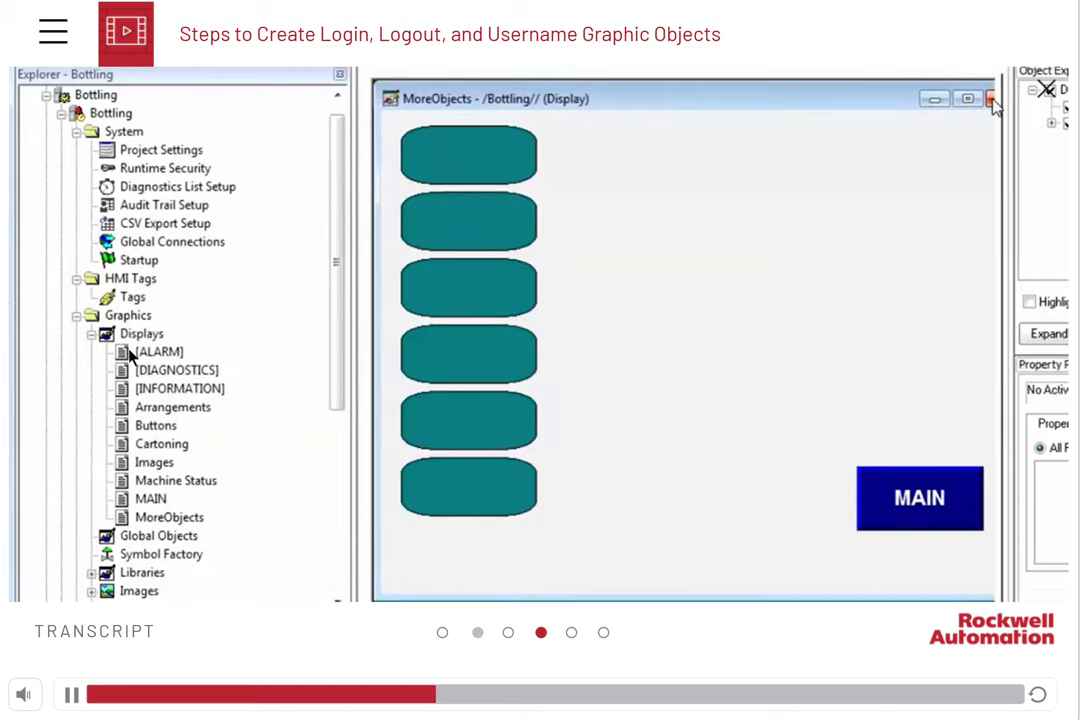
pyautogui.click(991, 98)
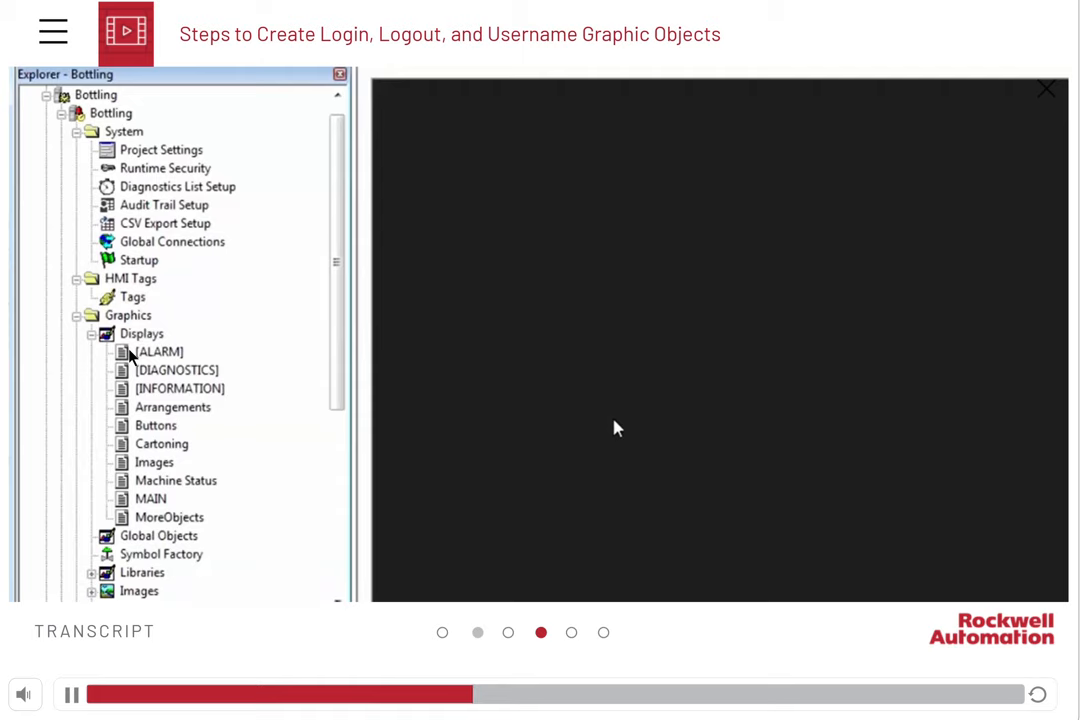
# Open MAIN and draw a User Management Login button on it.
pyautogui.doubleClick(150, 498)
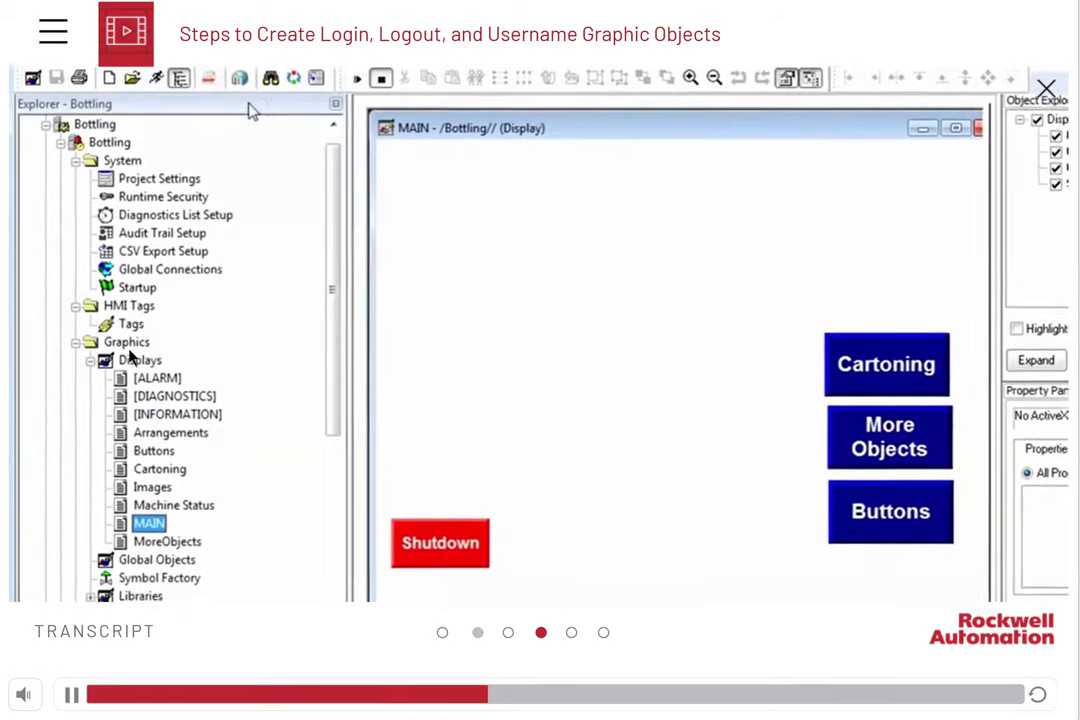
pyautogui.click(143, 79)
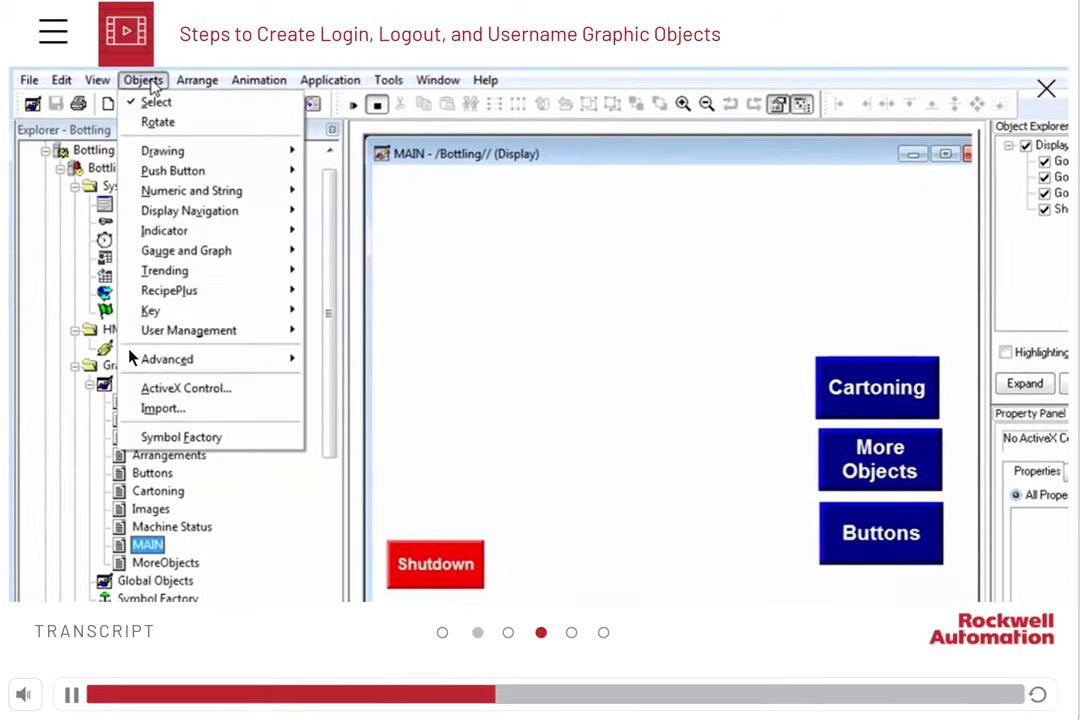
pyautogui.moveTo(200, 290)
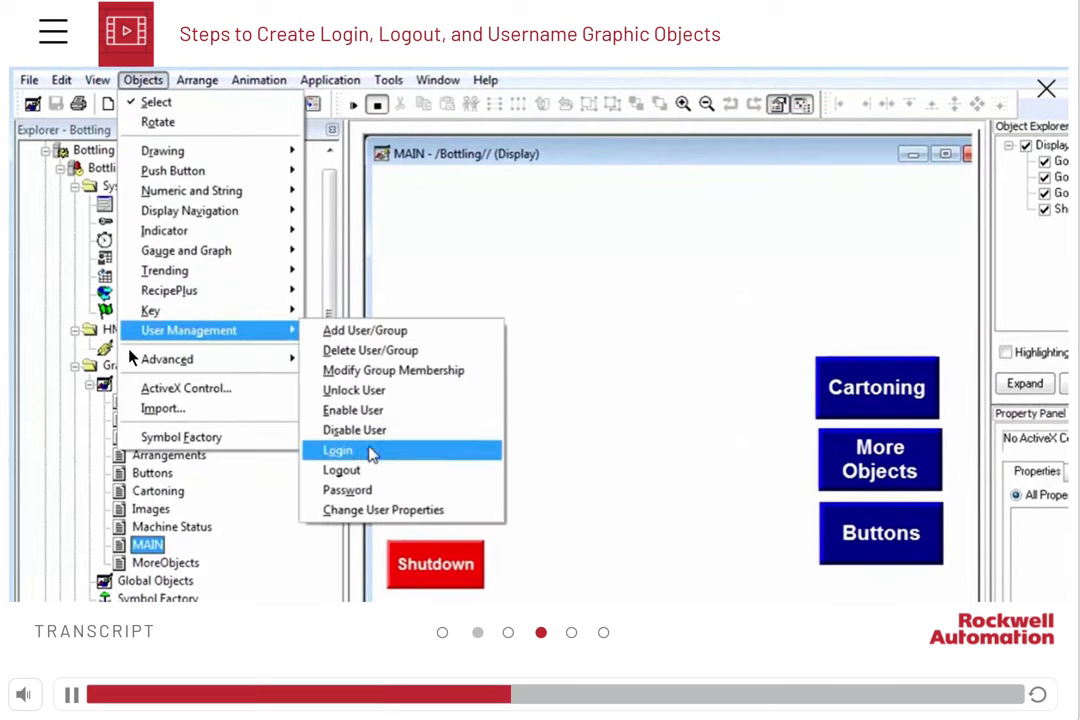
pyautogui.click(337, 450)
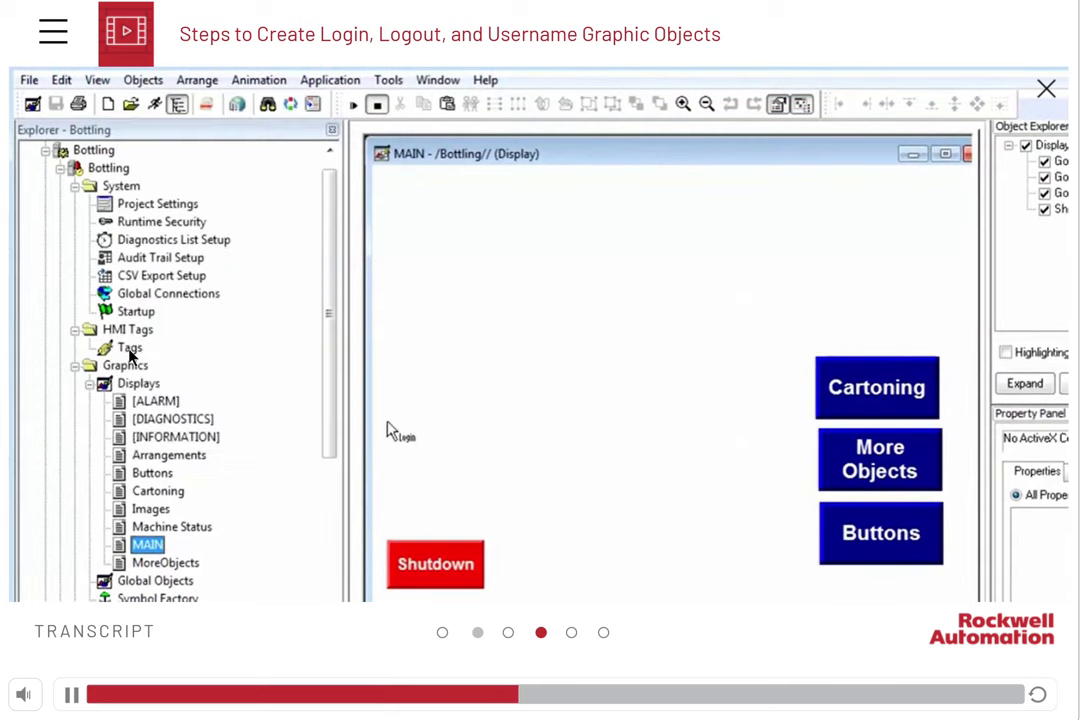
pyautogui.moveTo(420, 315)
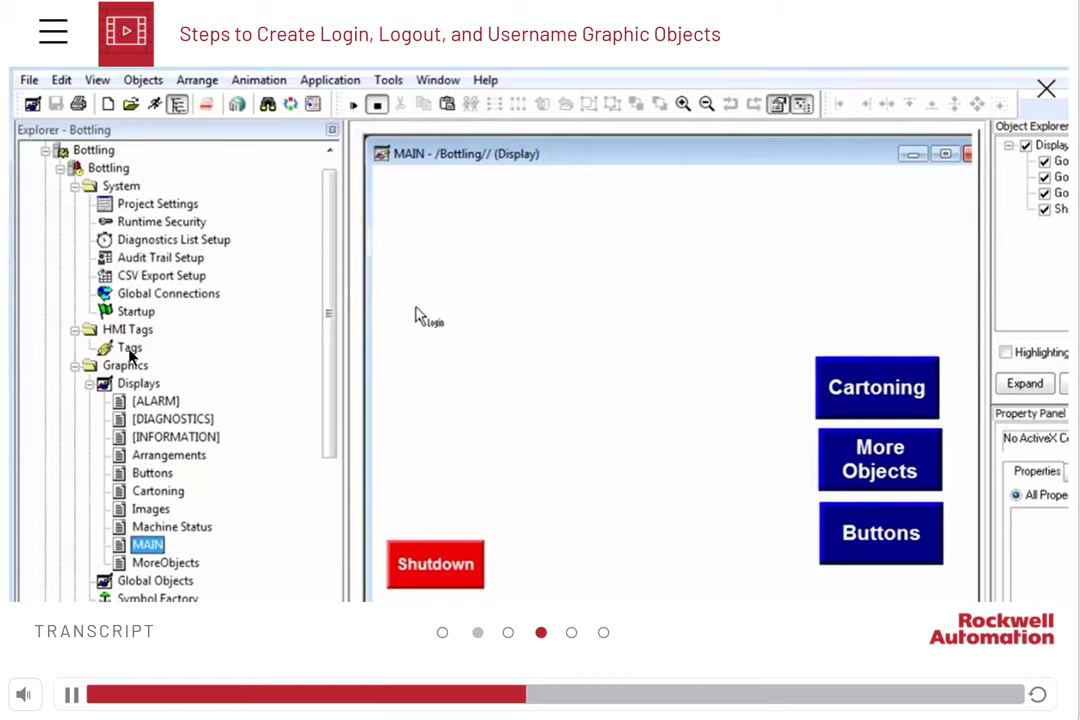
pyautogui.moveTo(427, 318); pyautogui.dragTo(663, 378)
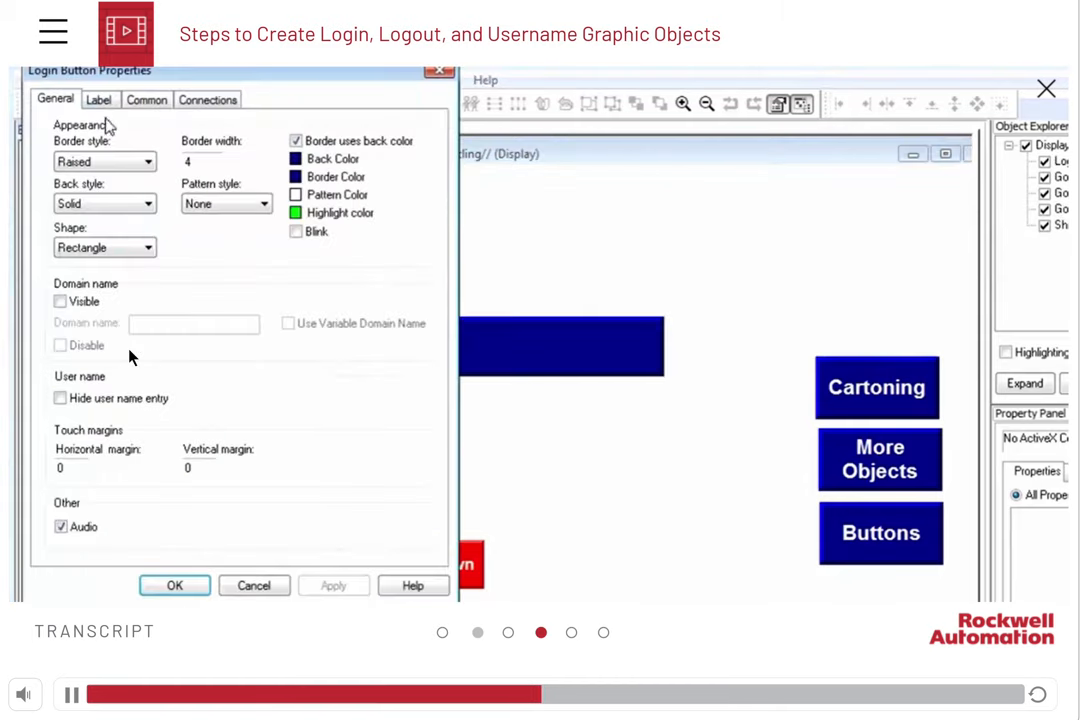
# Caption the new button 'Login' and set its caption font size.
pyautogui.click(98, 99)
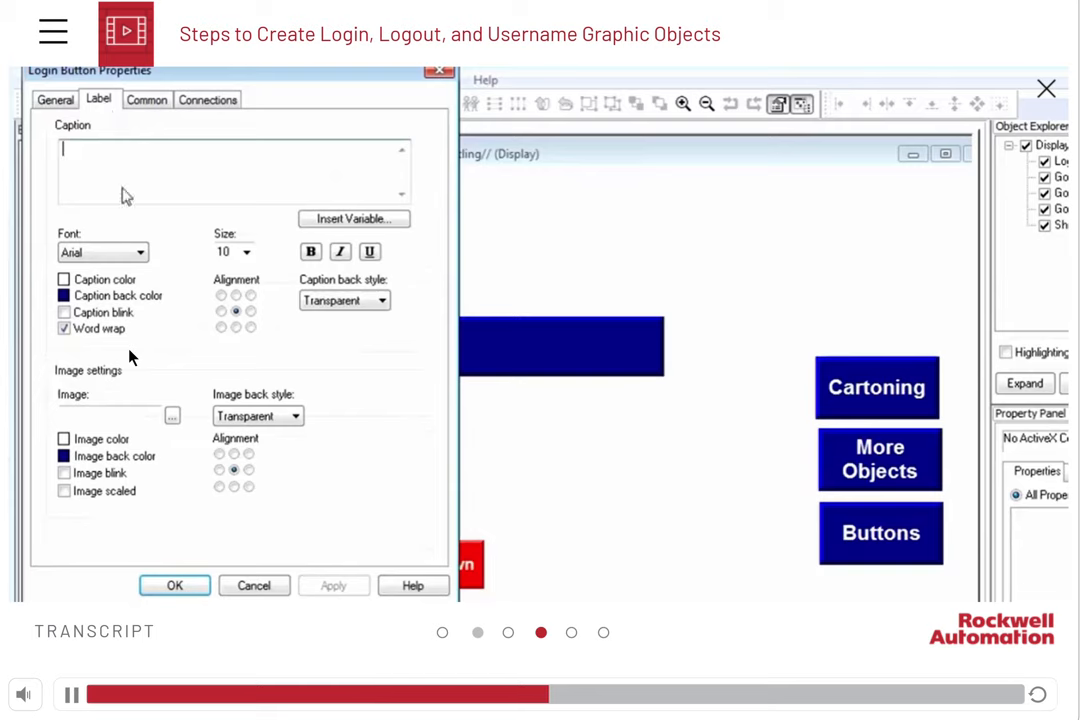
pyautogui.write('Log')
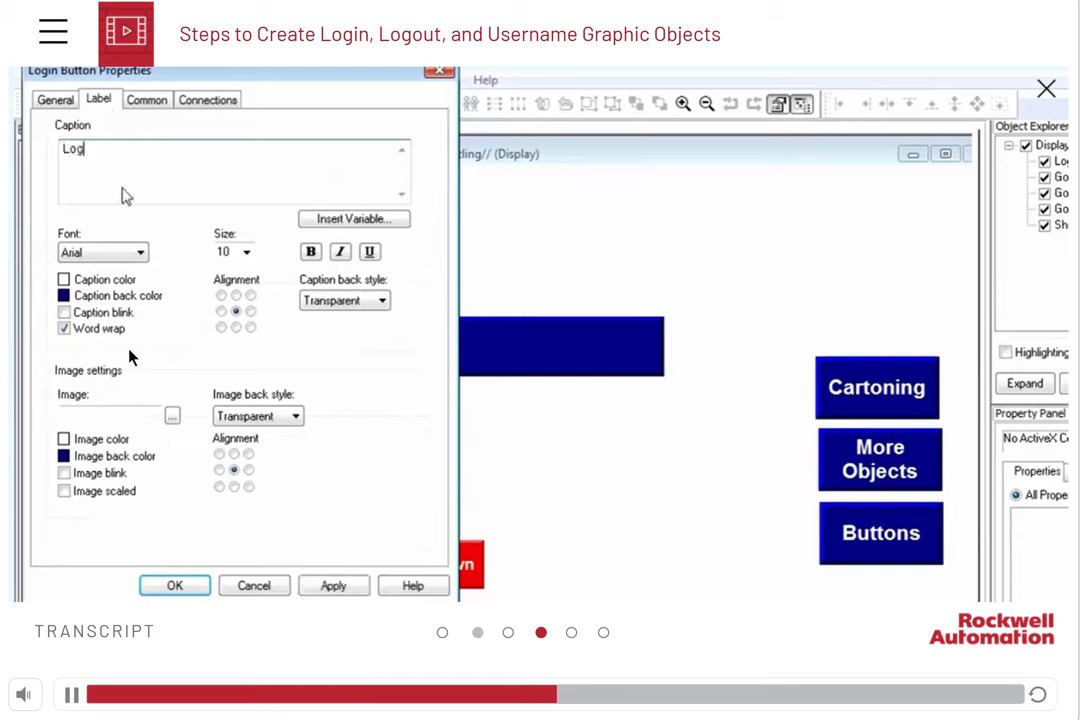
pyautogui.click(246, 251)
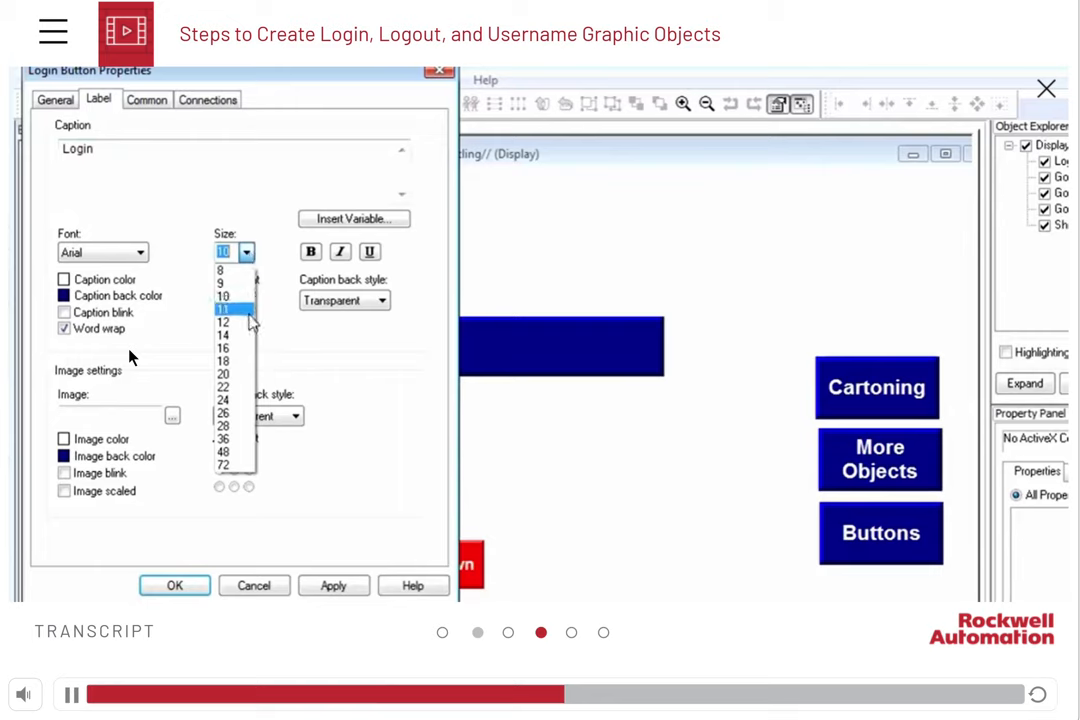
pyautogui.click(222, 334)
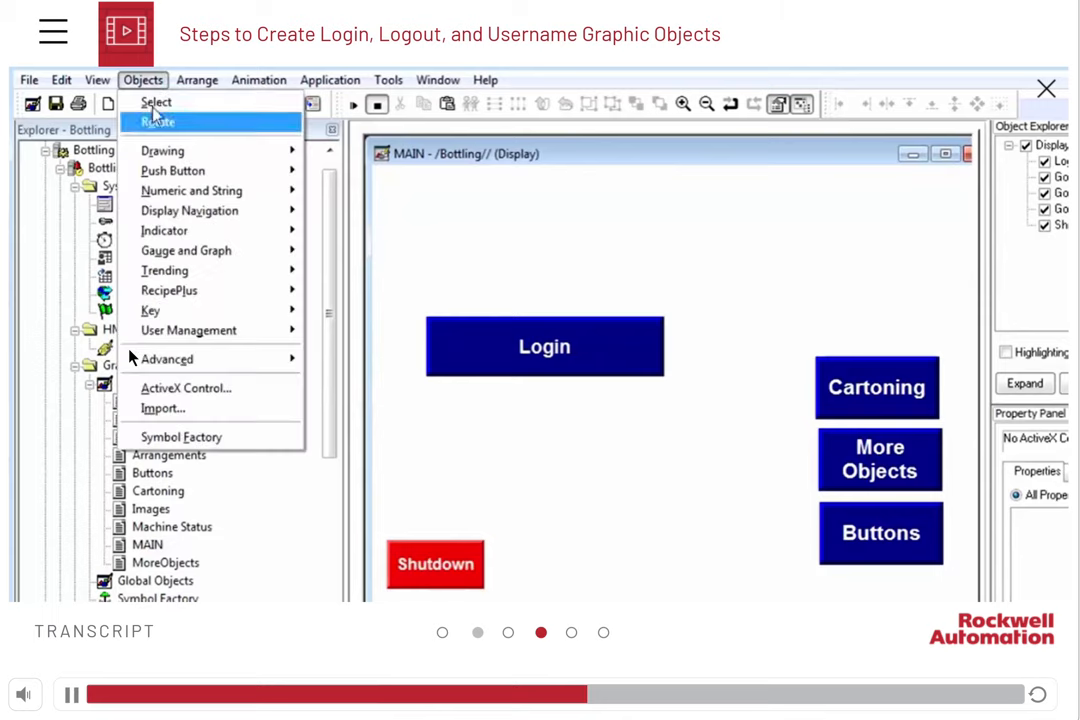
pyautogui.moveTo(200, 250)
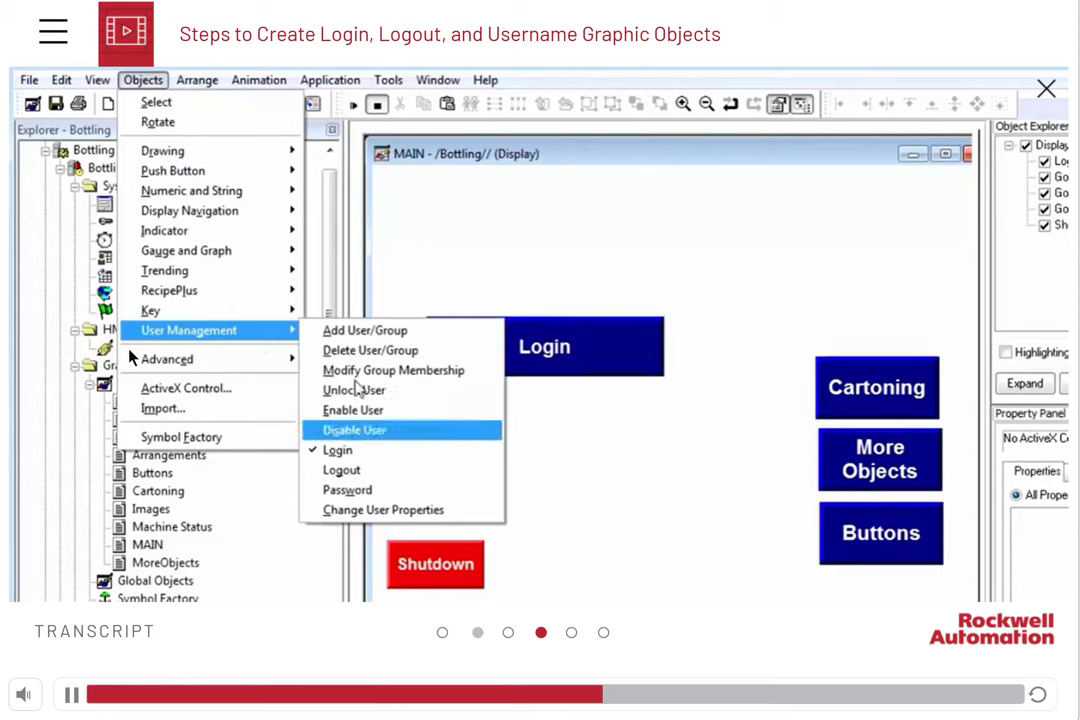
# Add a Logout button below Login captioned 'Logout' in bold 14-point text.
pyautogui.click(341, 469)
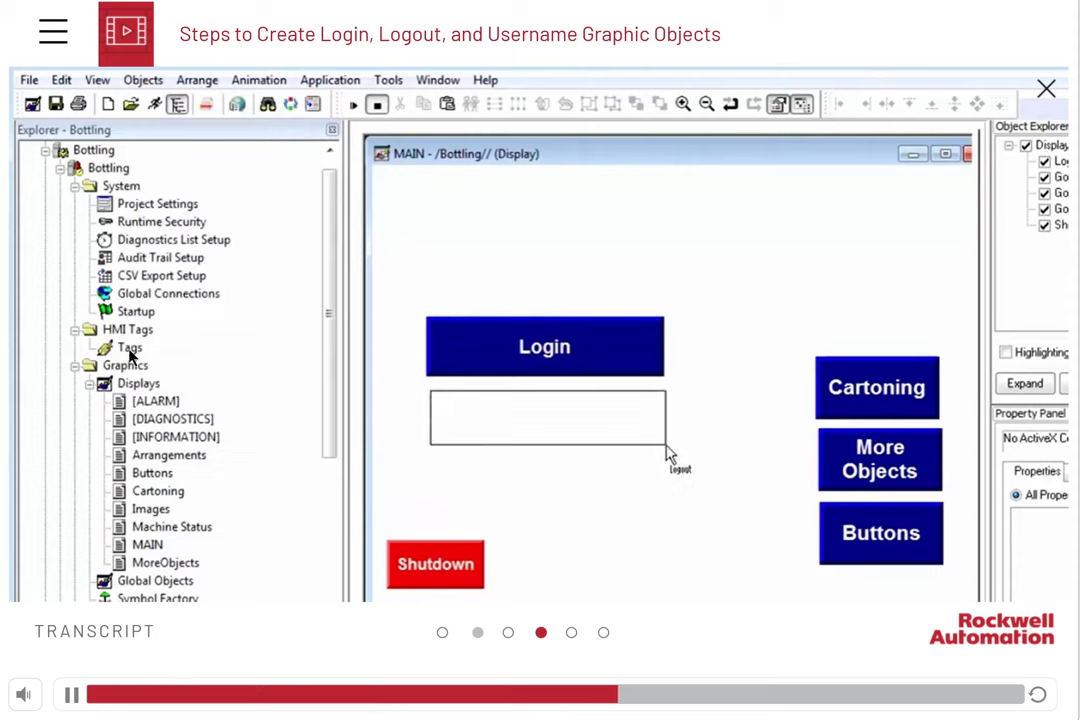
pyautogui.doubleClick(547, 417)
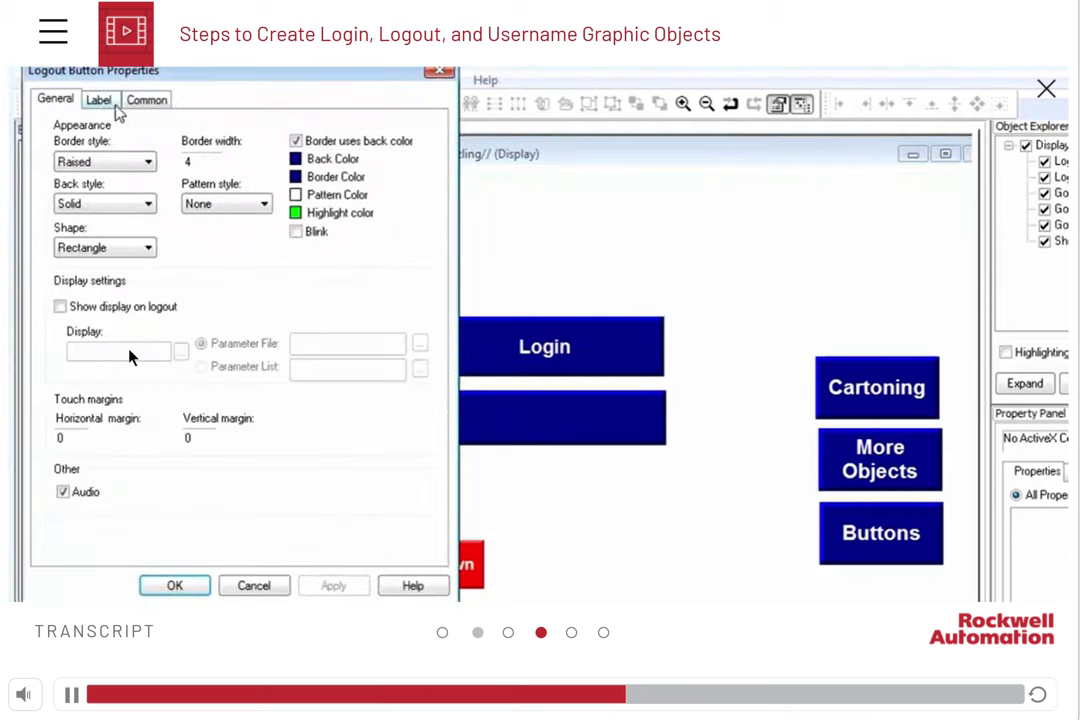
pyautogui.click(98, 99)
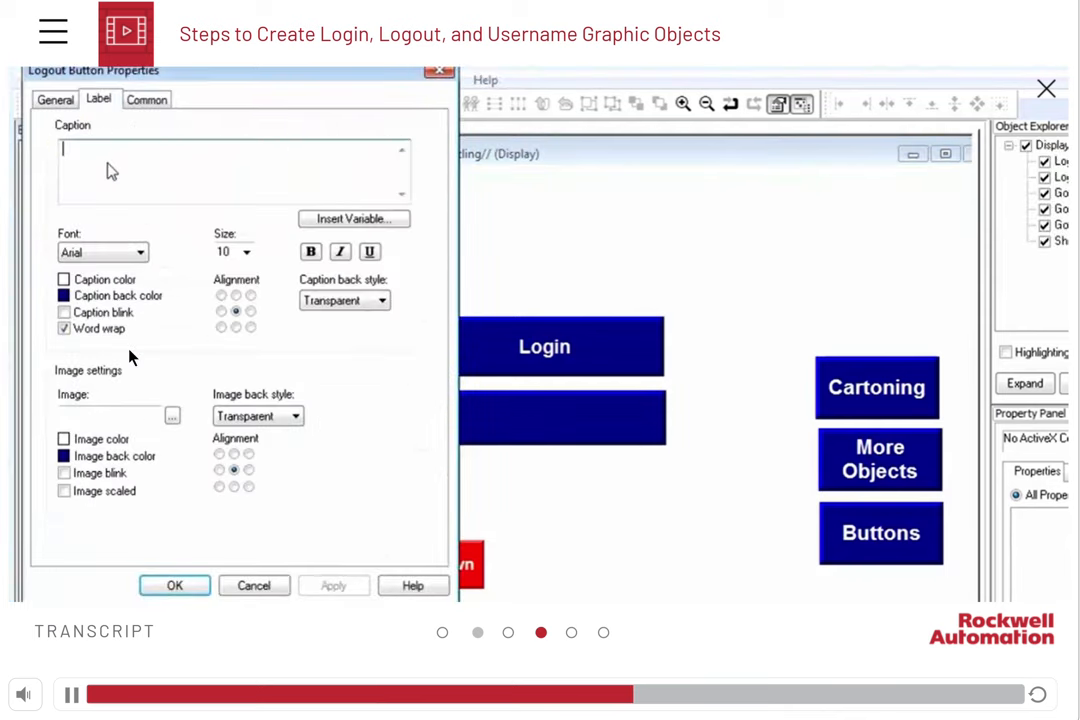
pyautogui.write('Logo')
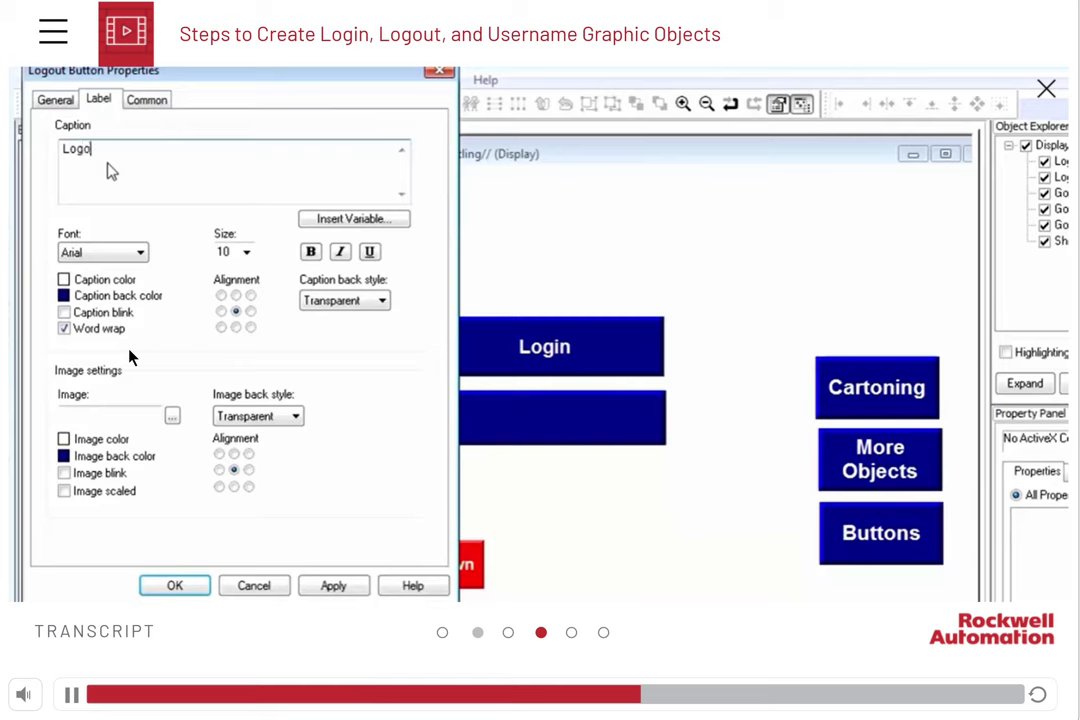
pyautogui.write('ut')
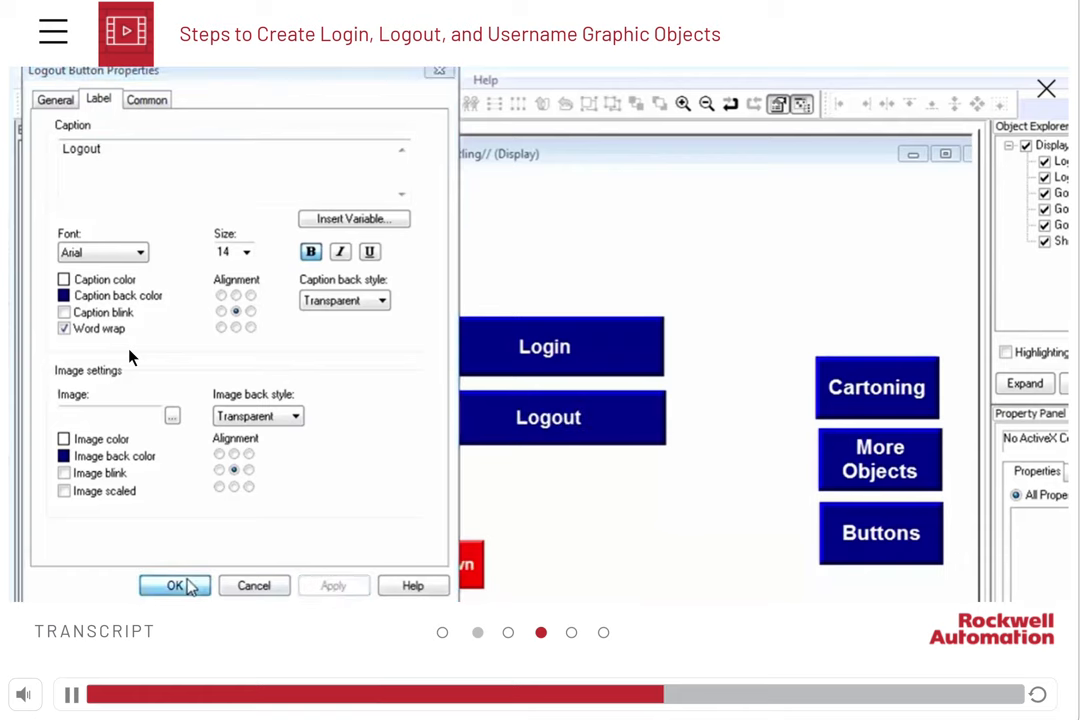
pyautogui.click(173, 585)
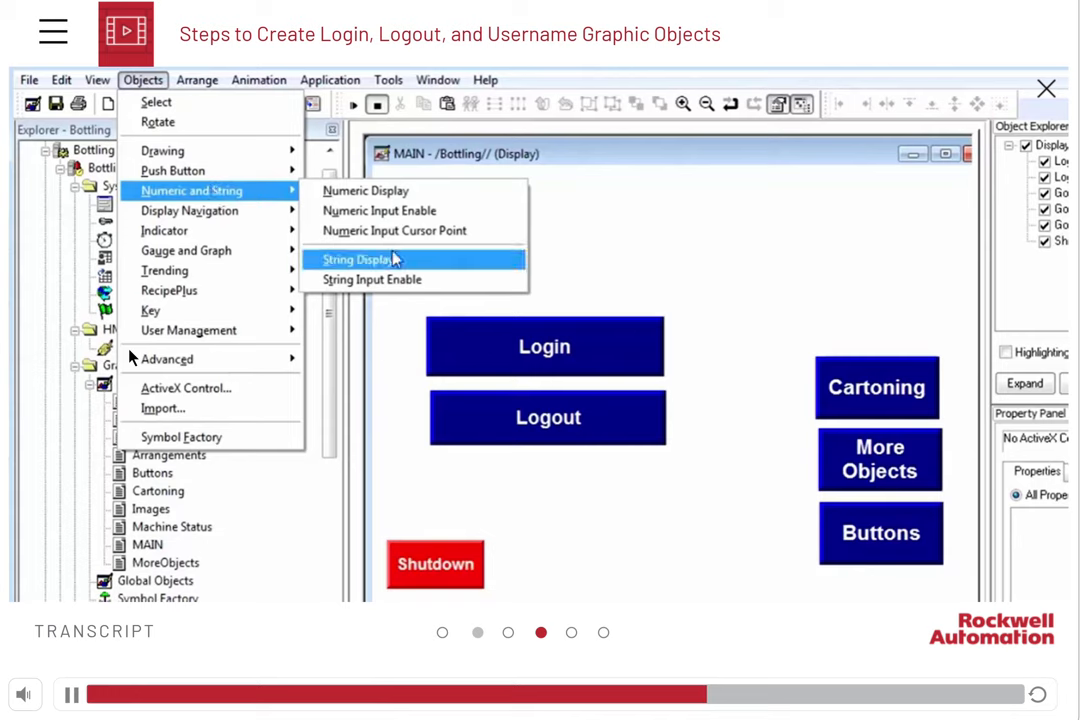
# Draw a String Display above Login with 14-point bold text.
pyautogui.click(357, 259)
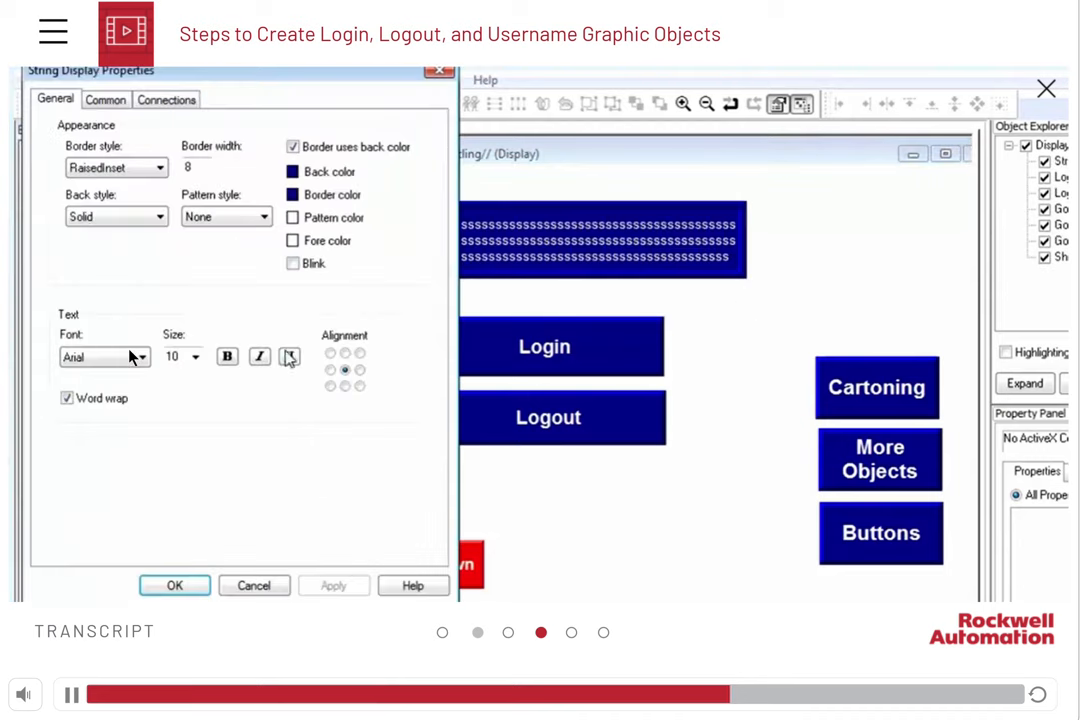
pyautogui.click(196, 357)
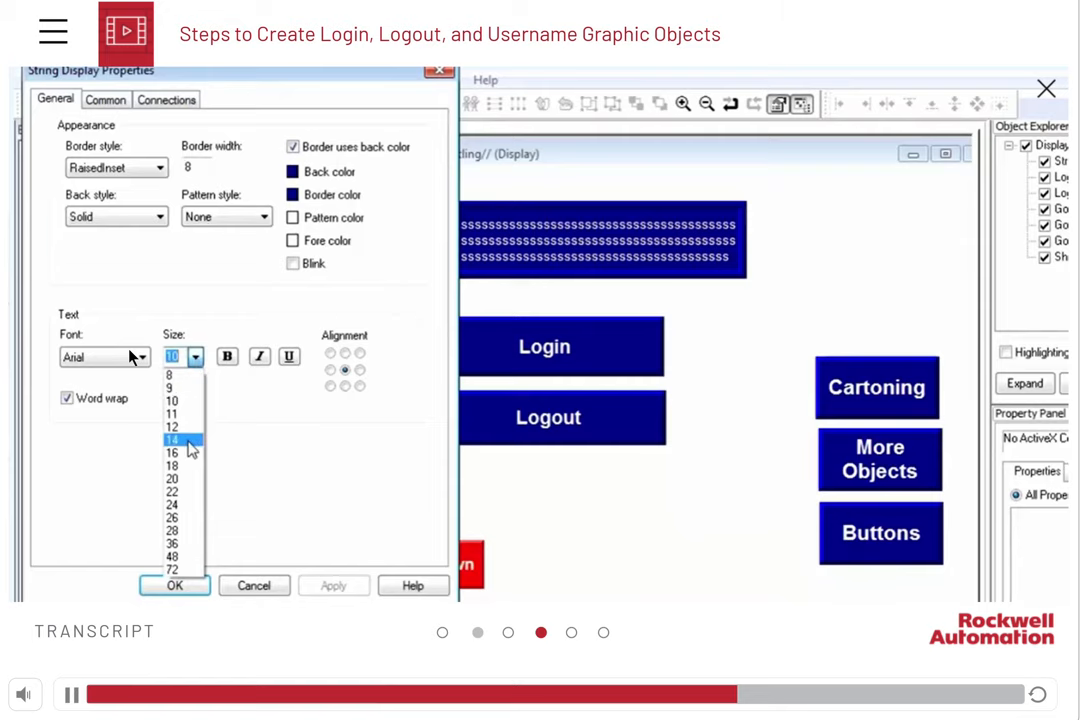
pyautogui.click(172, 440)
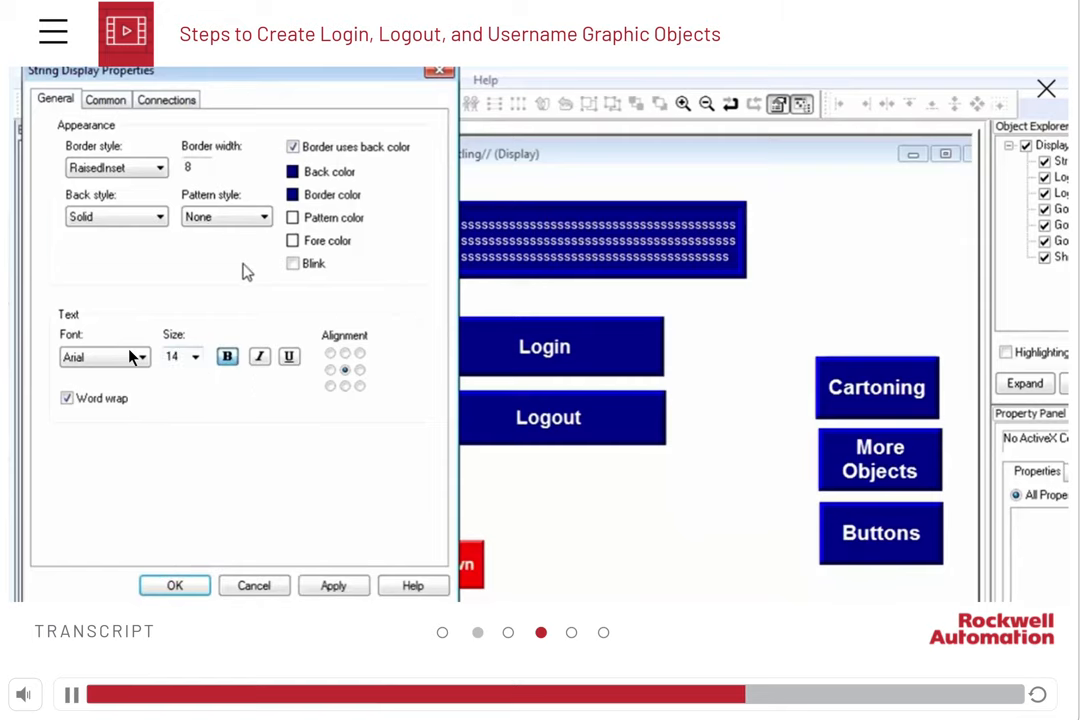
pyautogui.click(166, 99)
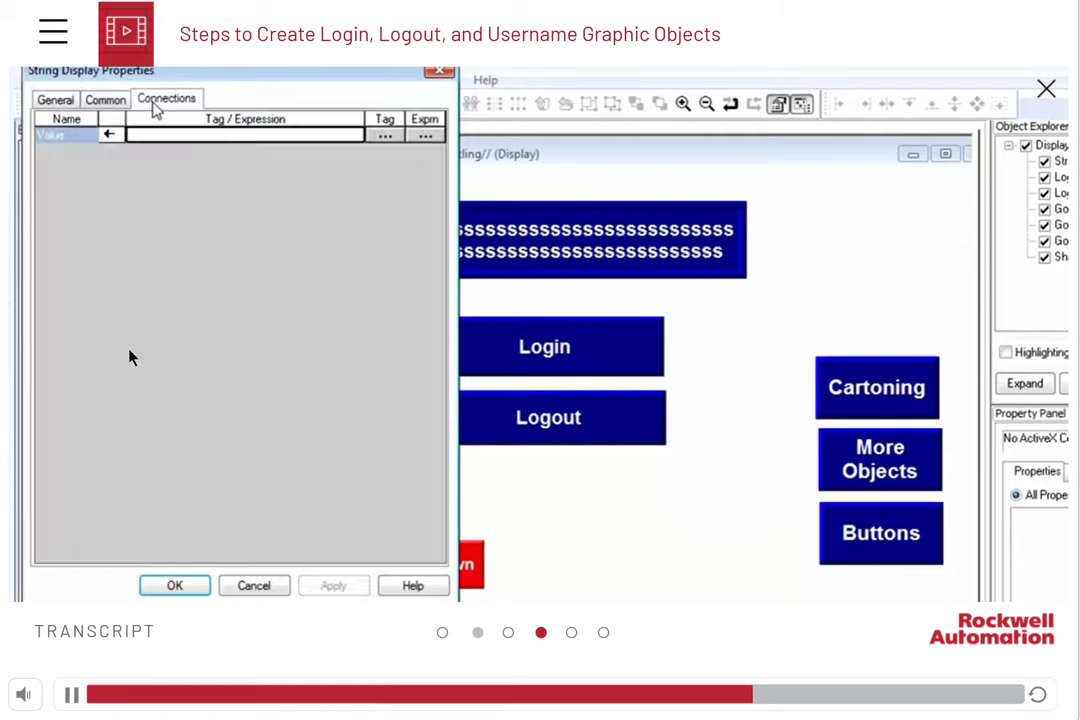
# Connect the String Display to the system folder's User tag and confirm its properties.
pyautogui.click(385, 134)
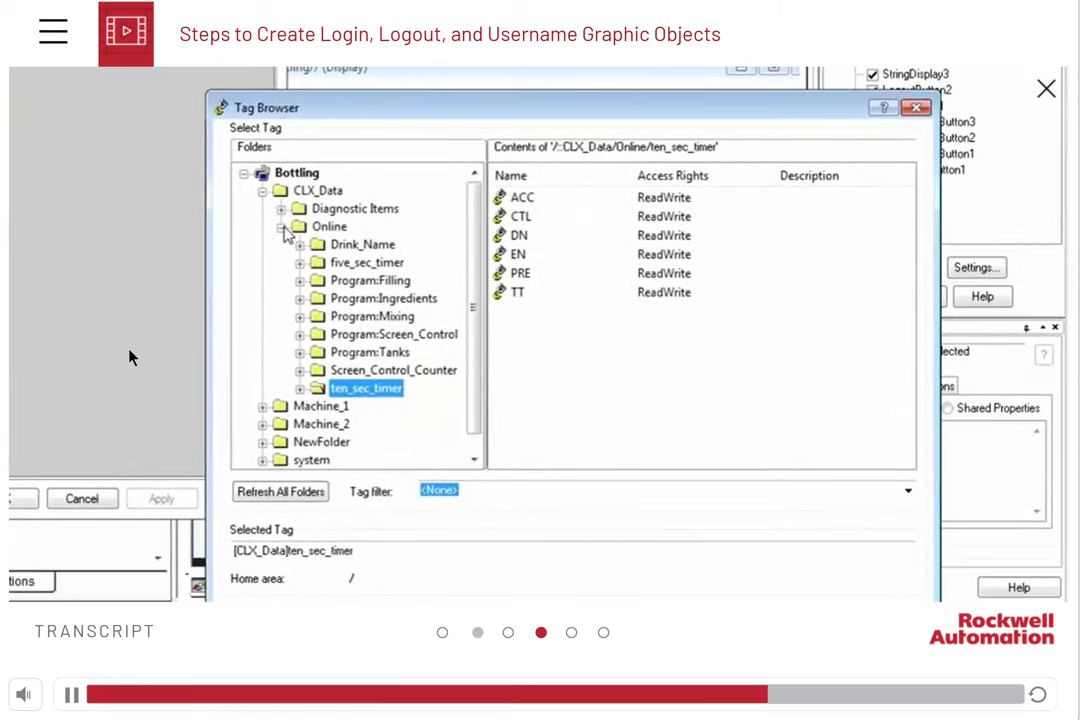
pyautogui.click(329, 226)
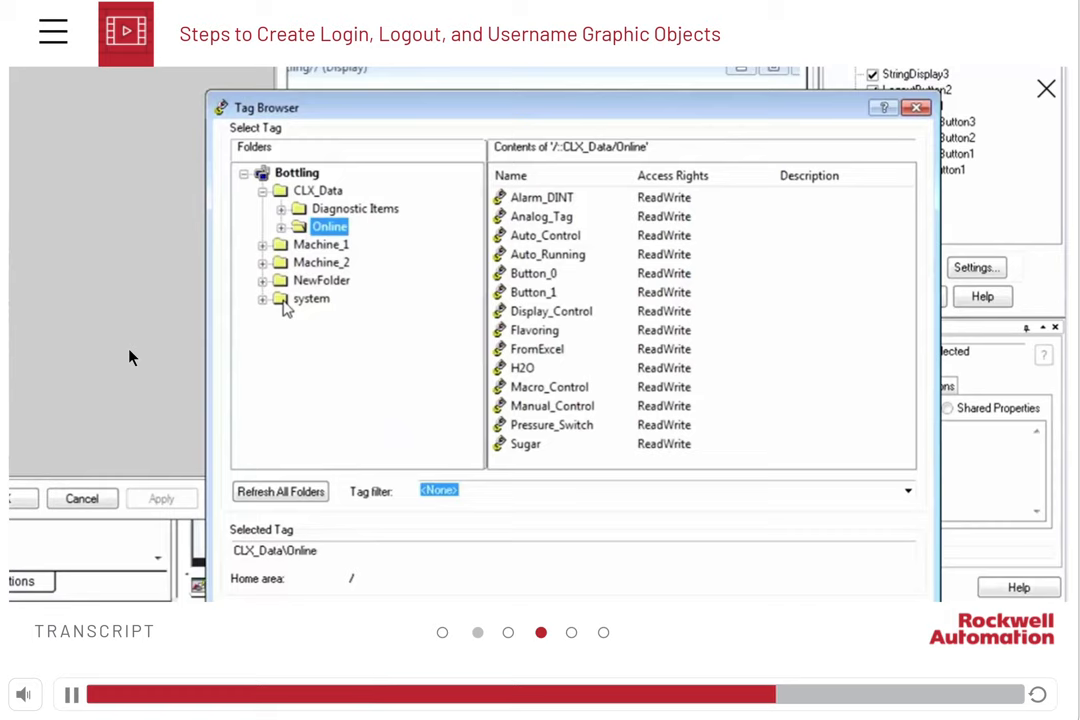
pyautogui.click(309, 298)
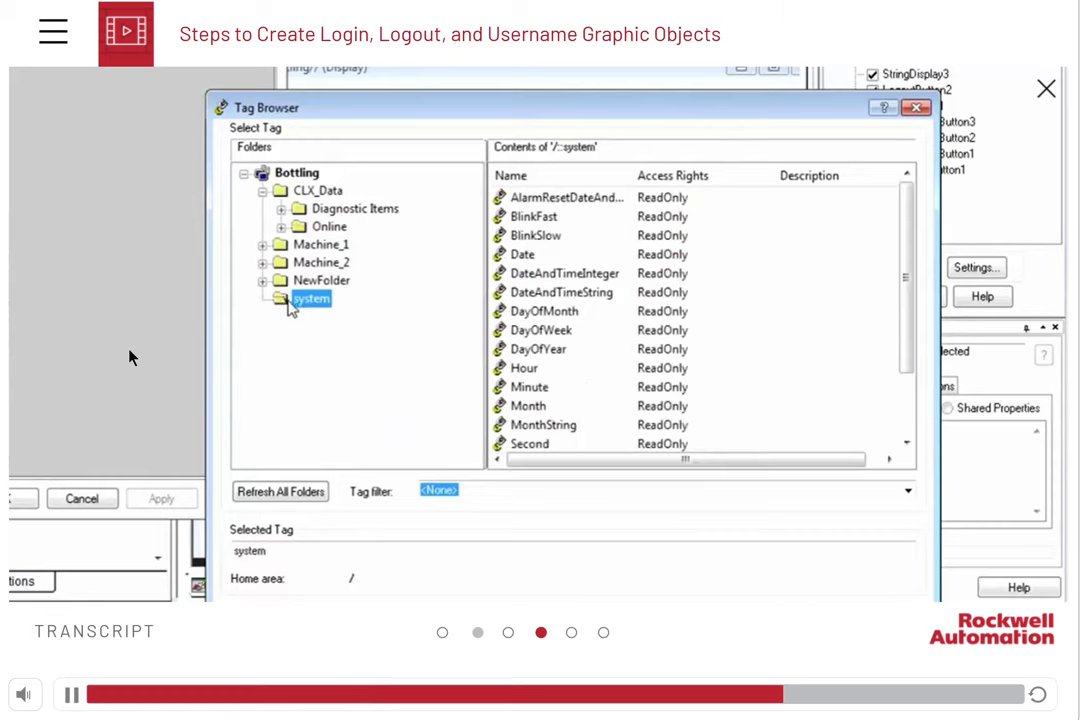
pyautogui.scroll(-3)
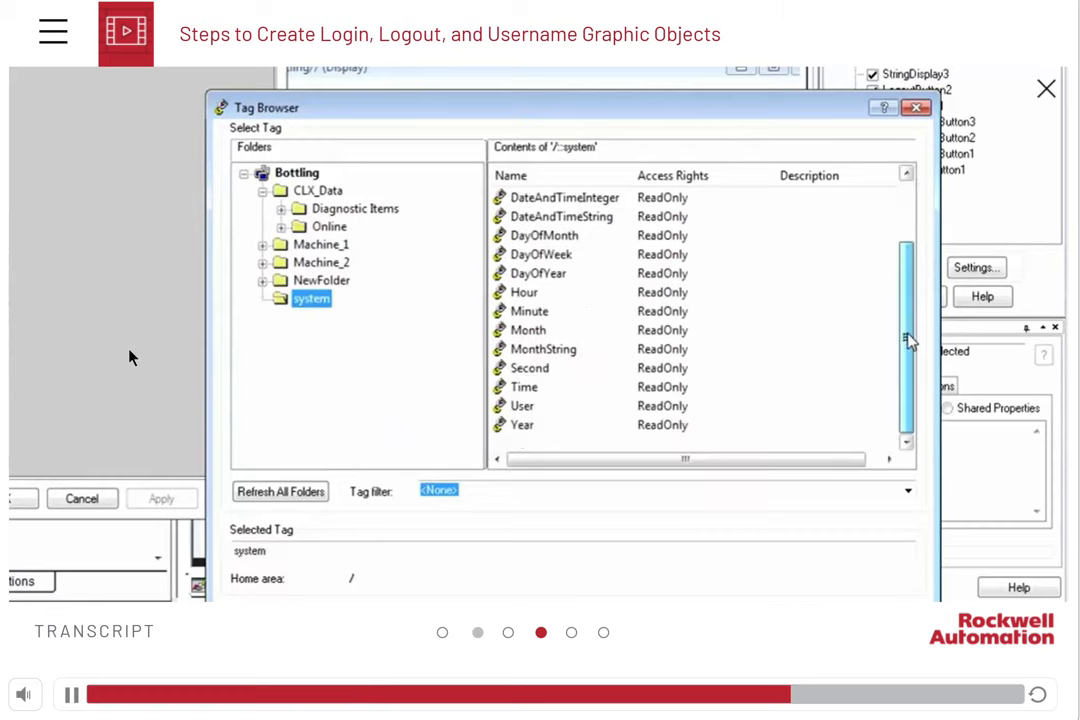
pyautogui.click(523, 405)
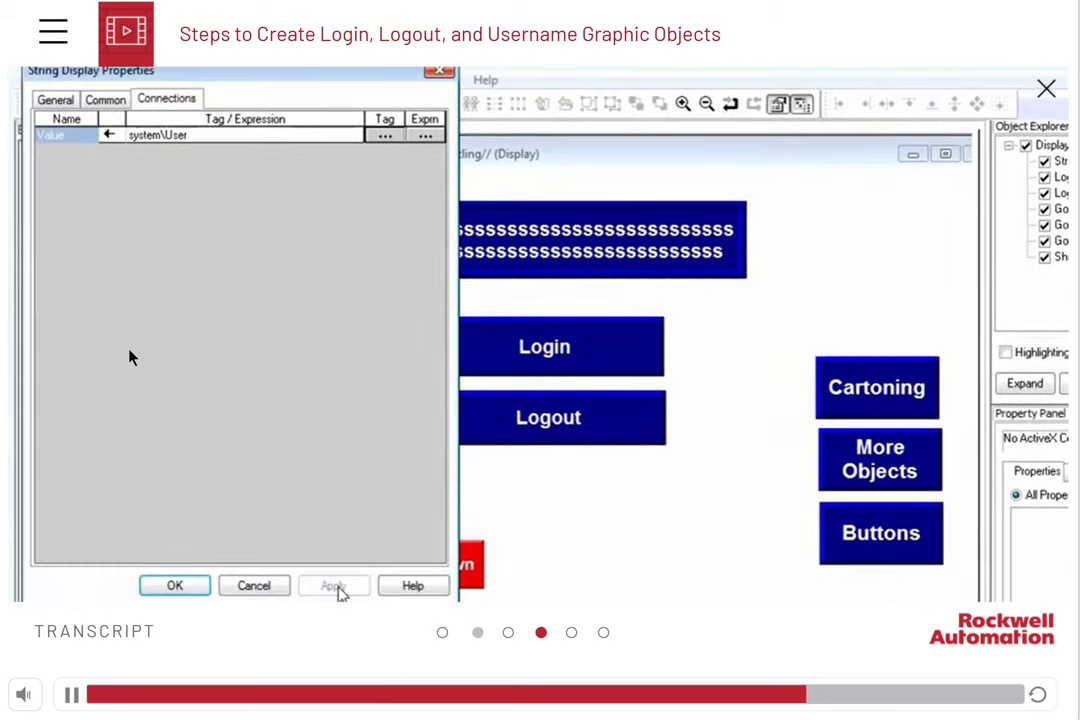
pyautogui.click(174, 585)
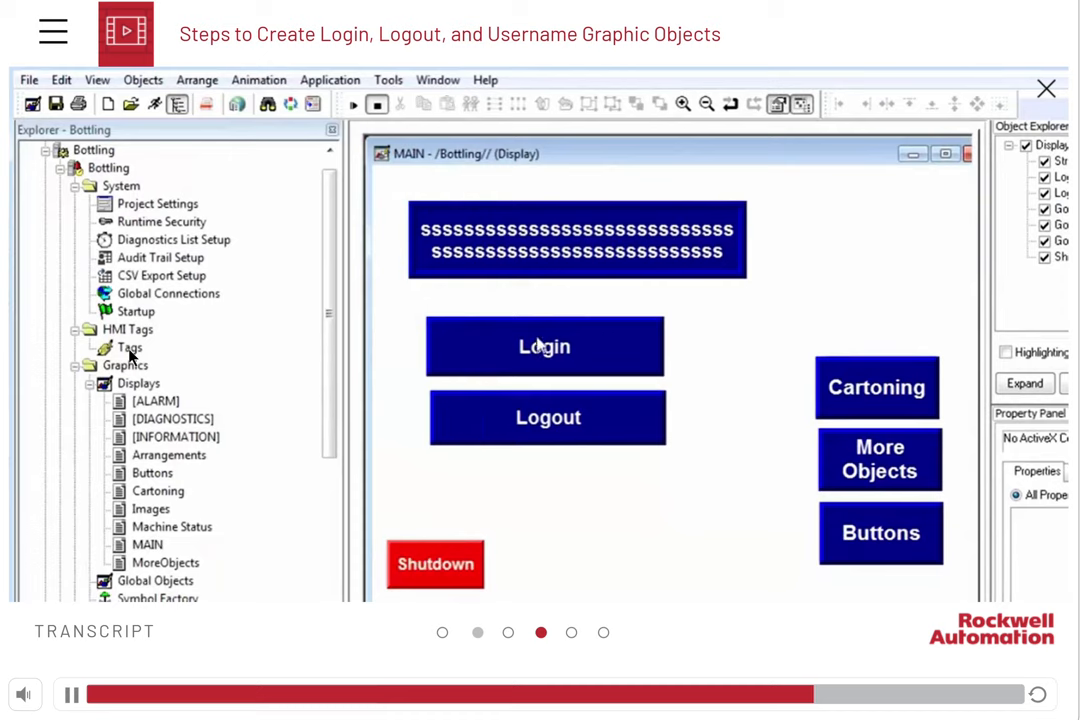
# Move the Login and Logout buttons under the string display, then close MAIN saving changes.
pyautogui.click(545, 346)
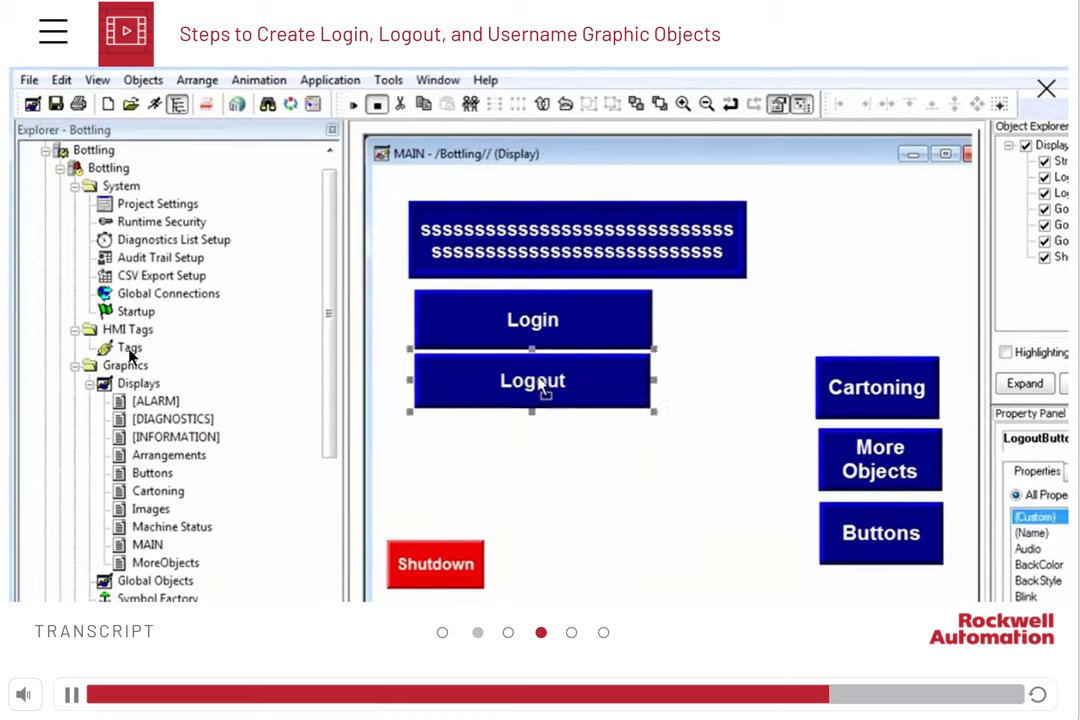
pyautogui.click(680, 450)
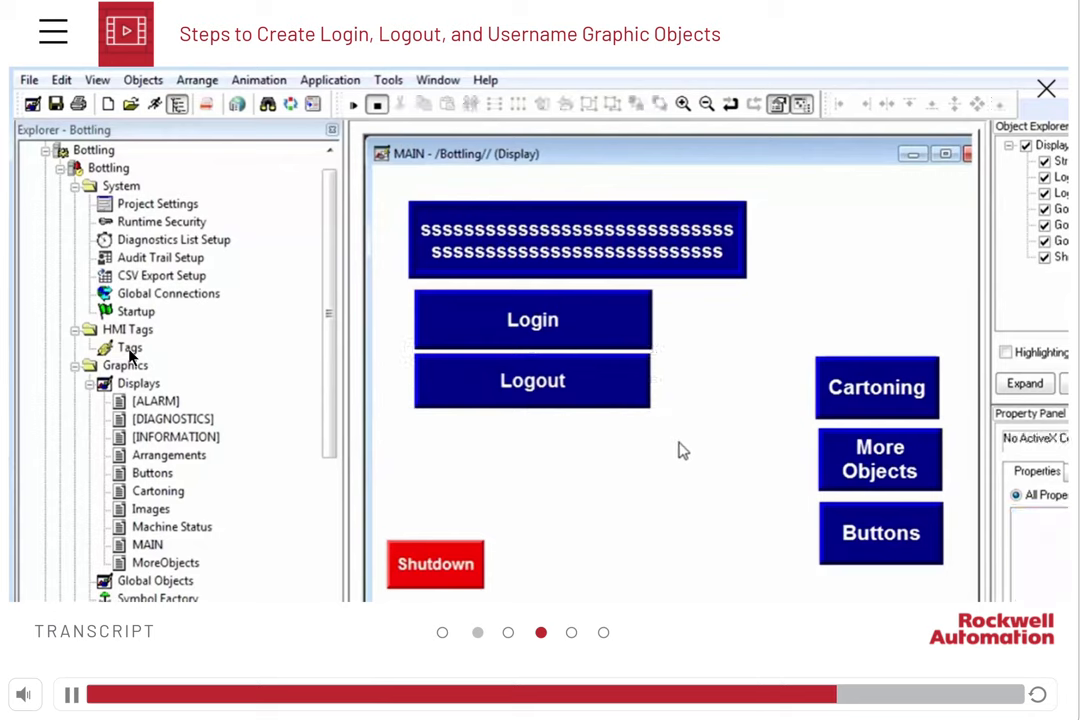
pyautogui.moveTo(966, 154)
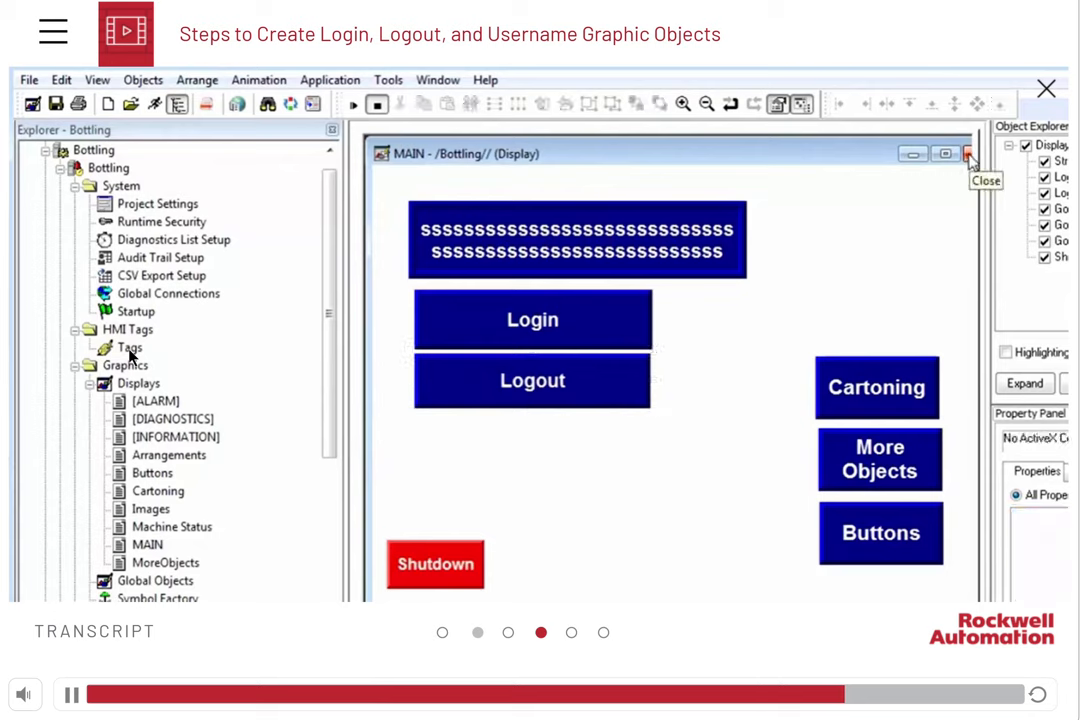
pyautogui.click(966, 154)
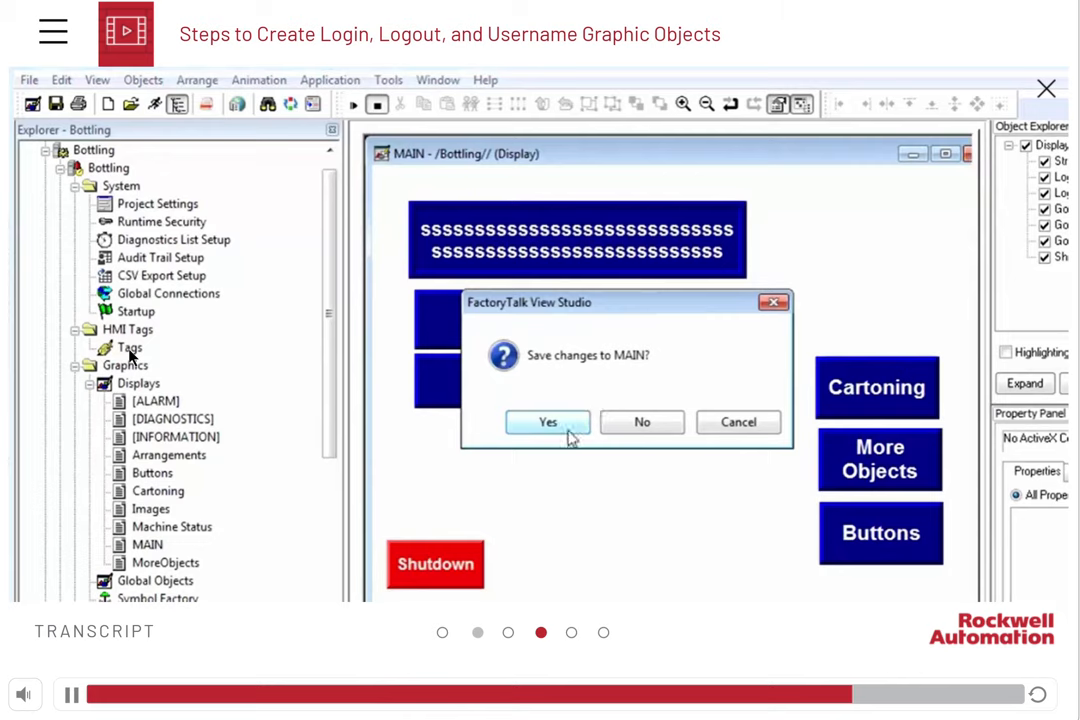
pyautogui.click(547, 421)
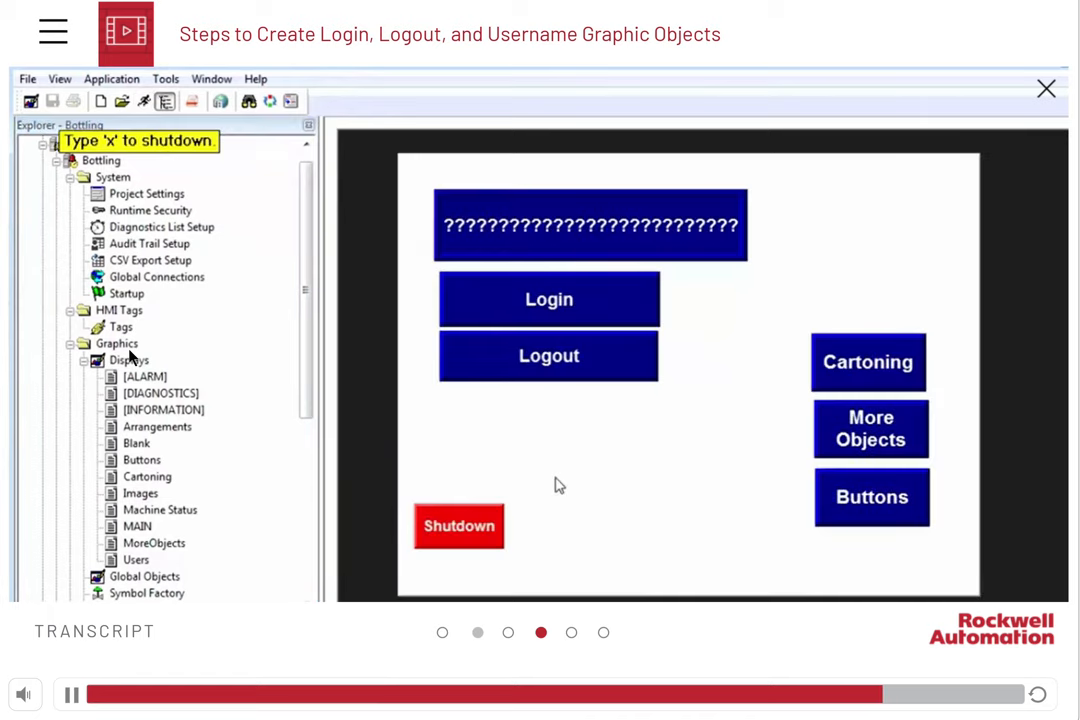
# Start the test display and log in through the Login button as BILL.
pyautogui.click(870, 497)
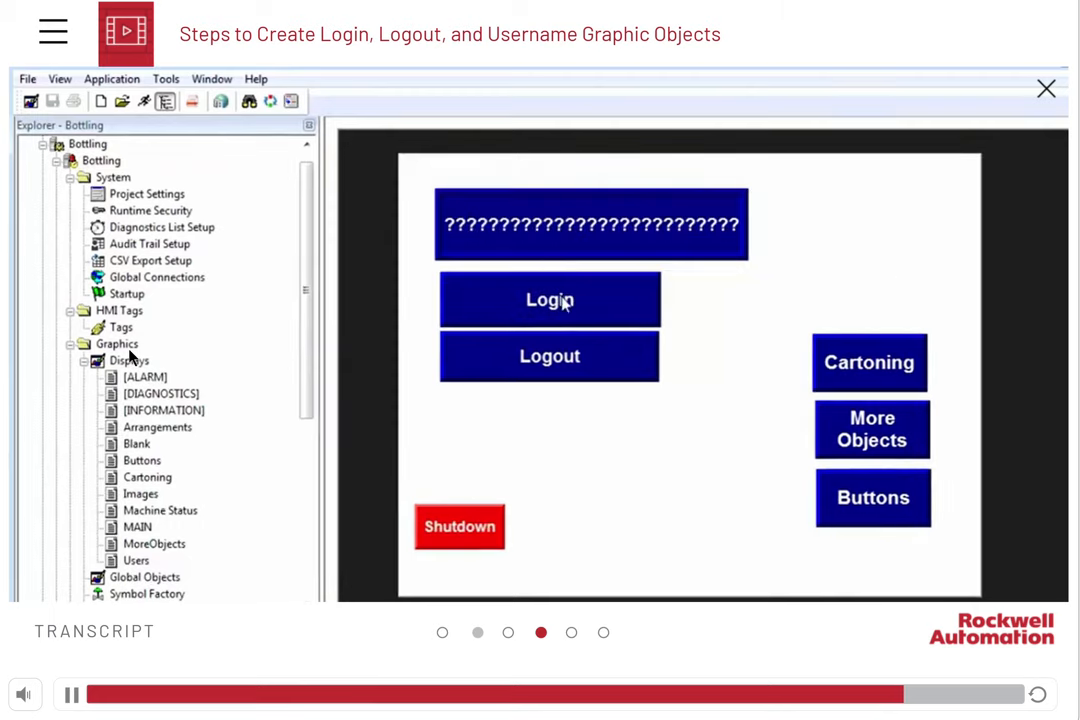
pyautogui.click(549, 299)
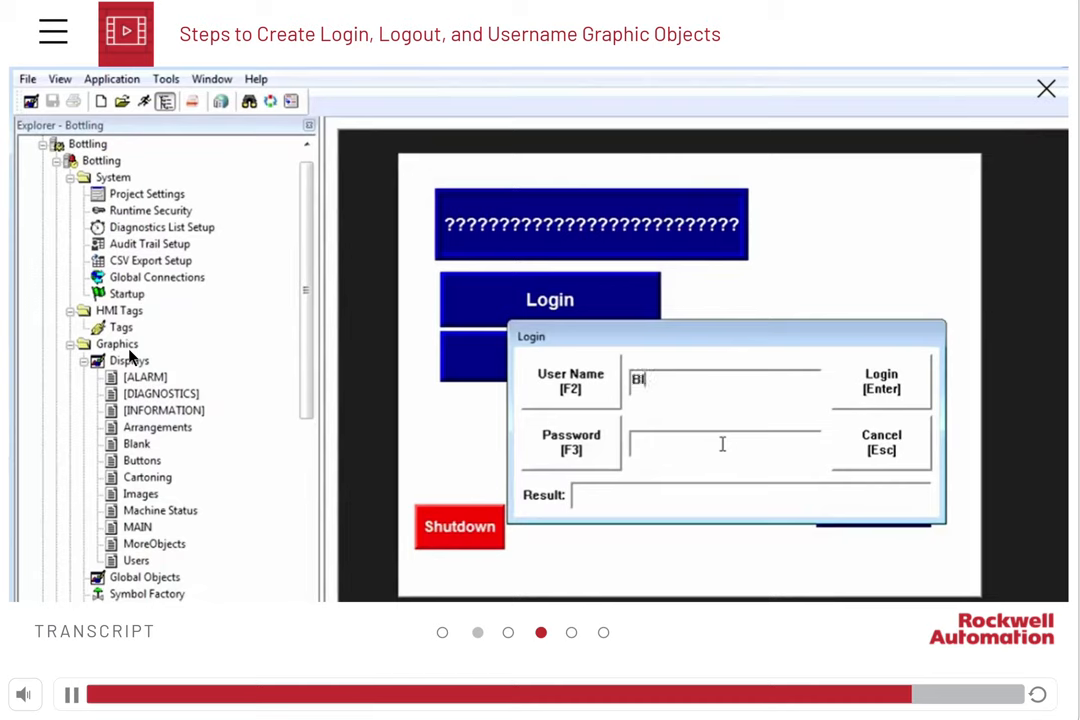
pyautogui.write('LL')
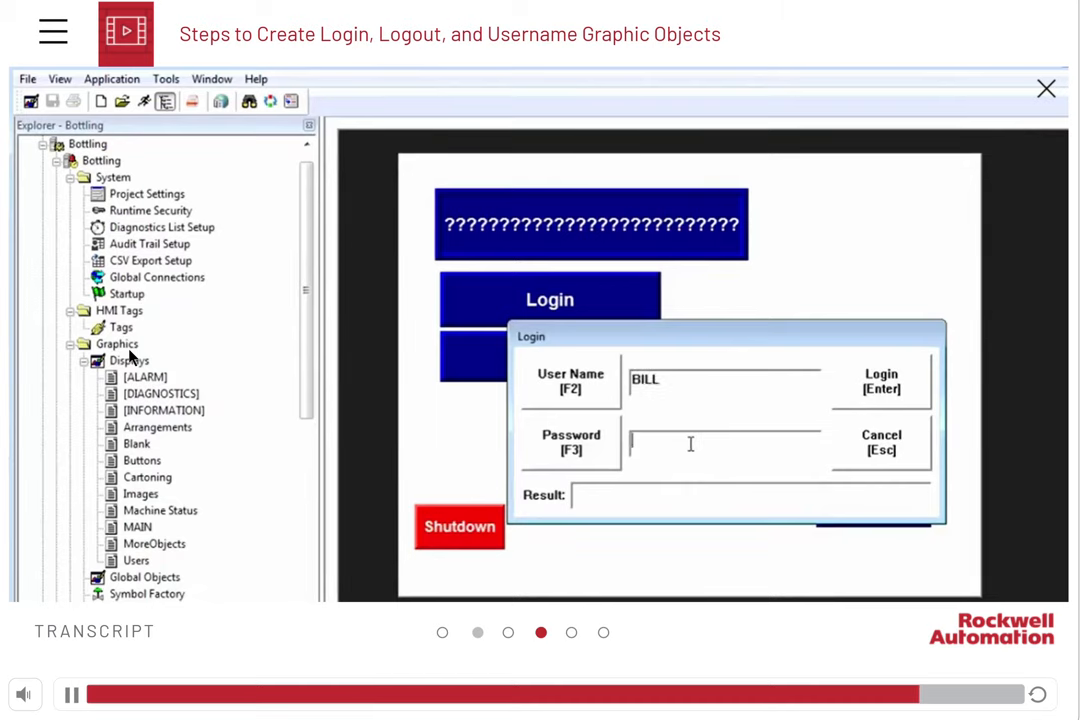
pyautogui.write('####')
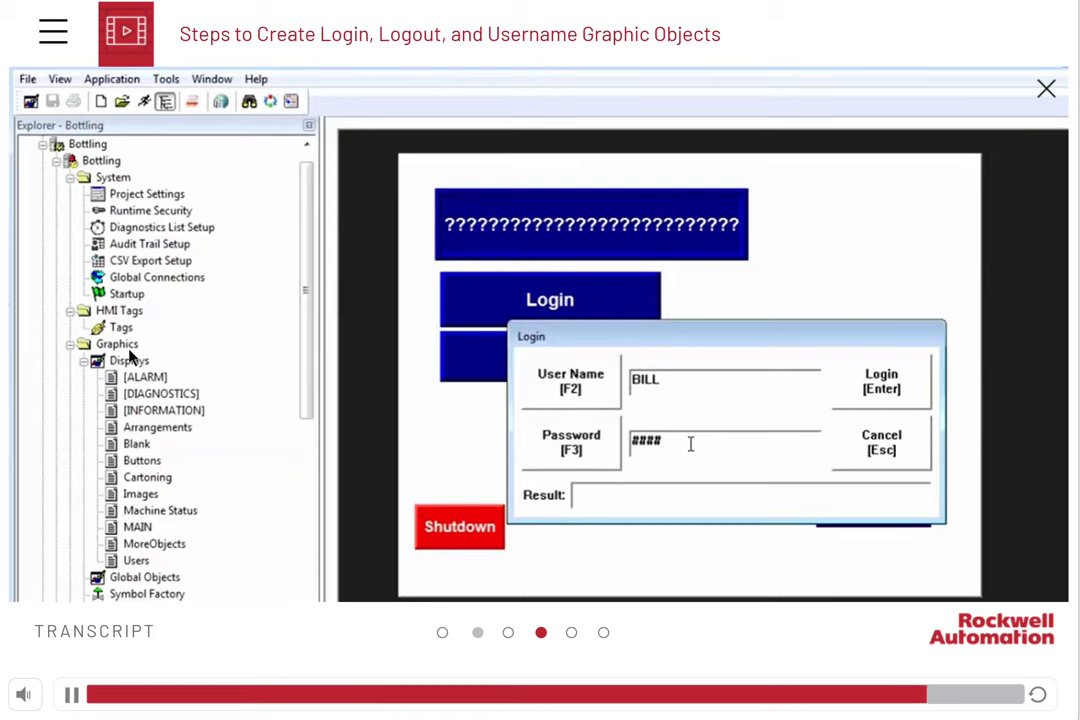
pyautogui.click(880, 442)
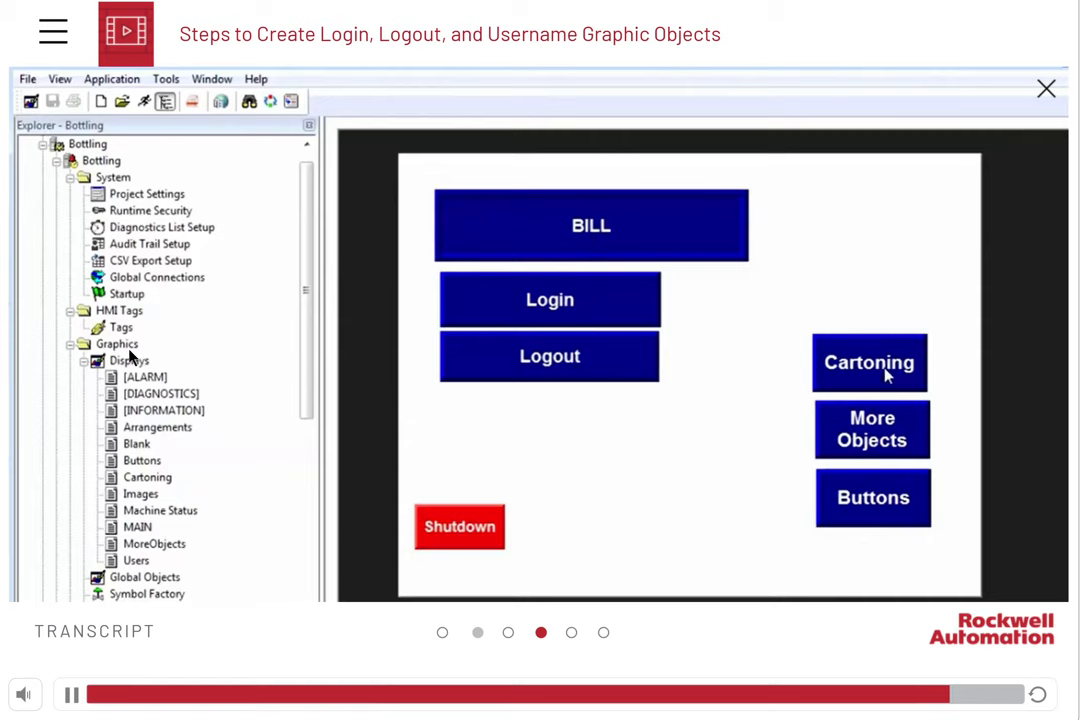
pyautogui.moveTo(920, 516)
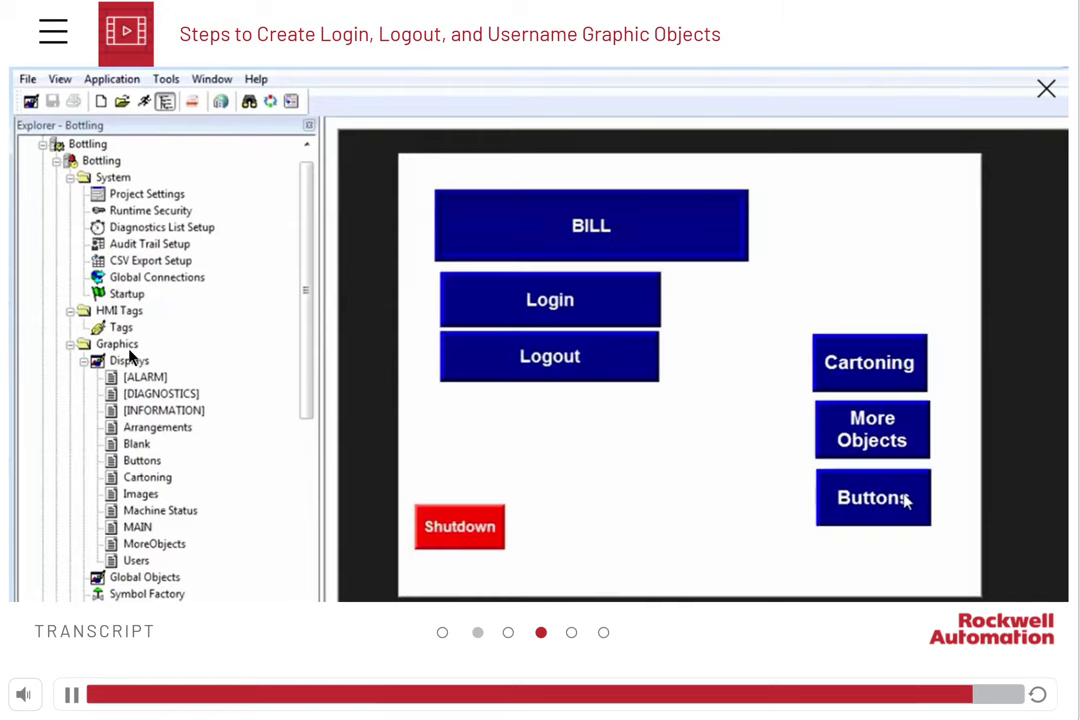
pyautogui.moveTo(873, 512)
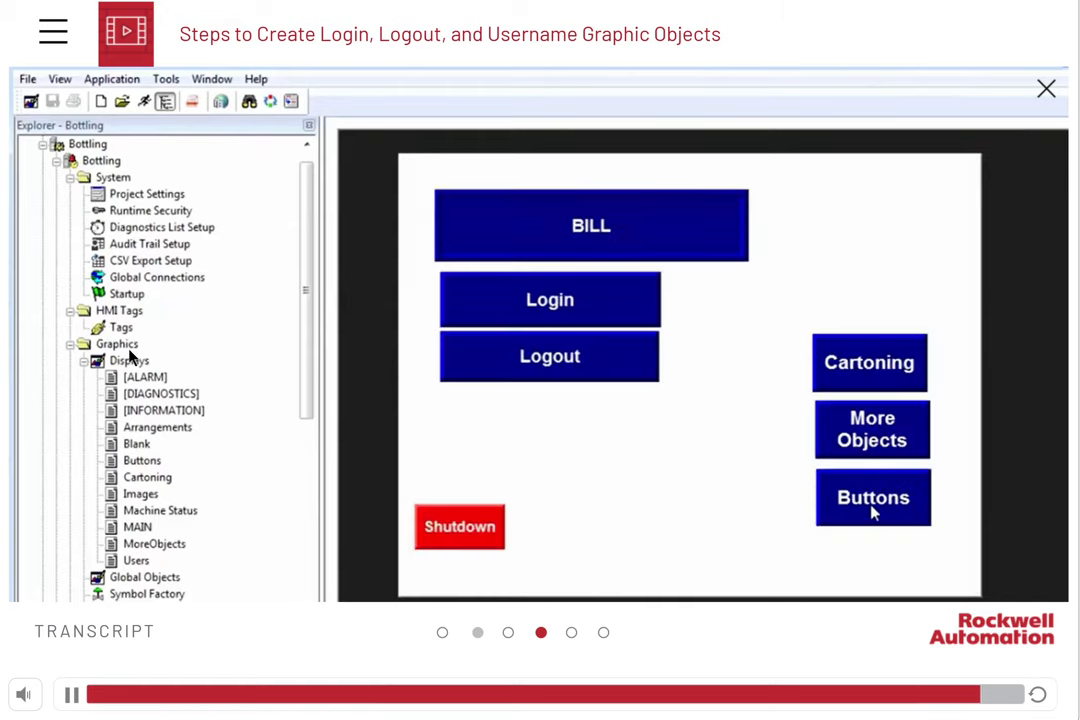
# As BILL, try opening the Buttons display and dismiss the access-denied message.
pyautogui.click(871, 497)
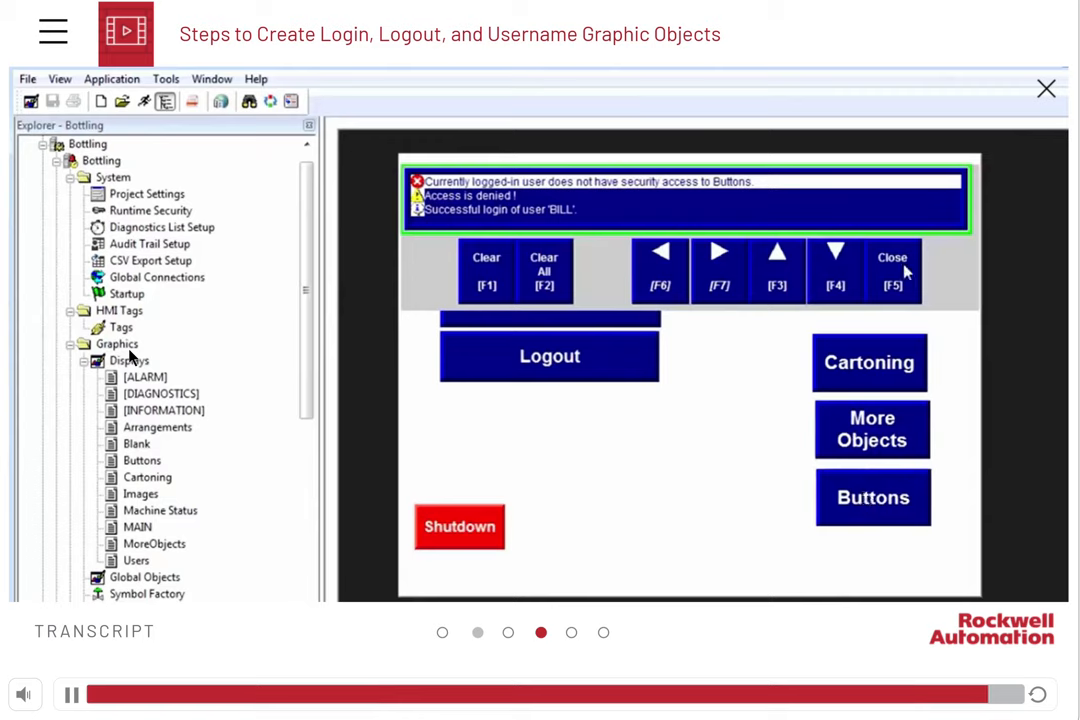
pyautogui.click(891, 270)
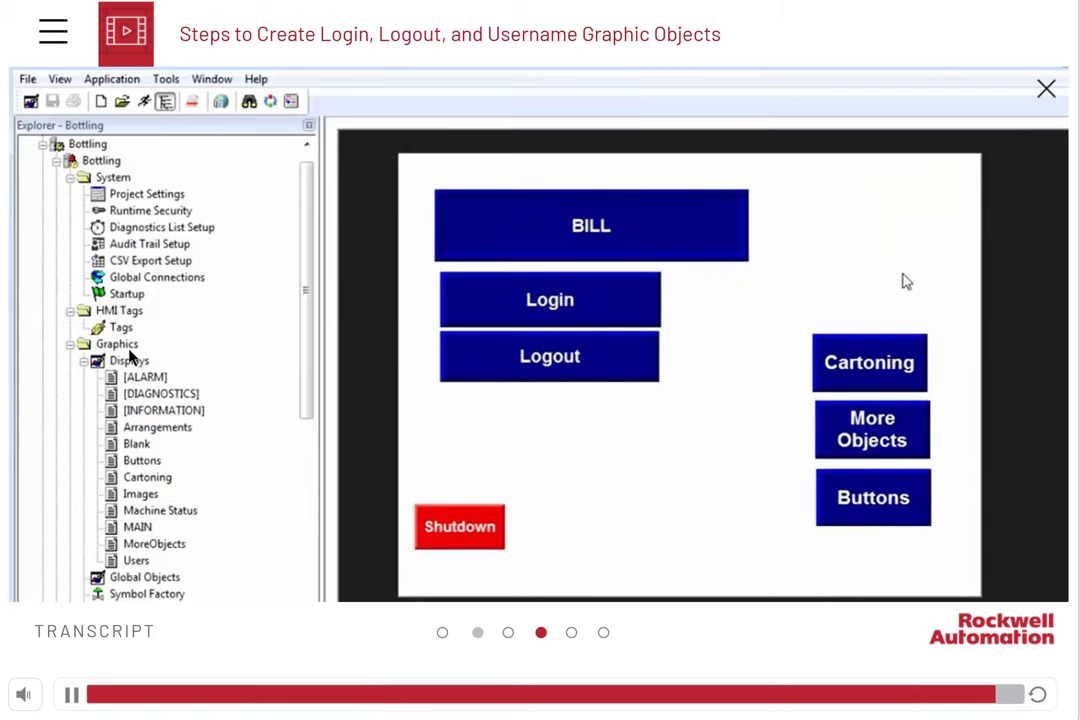